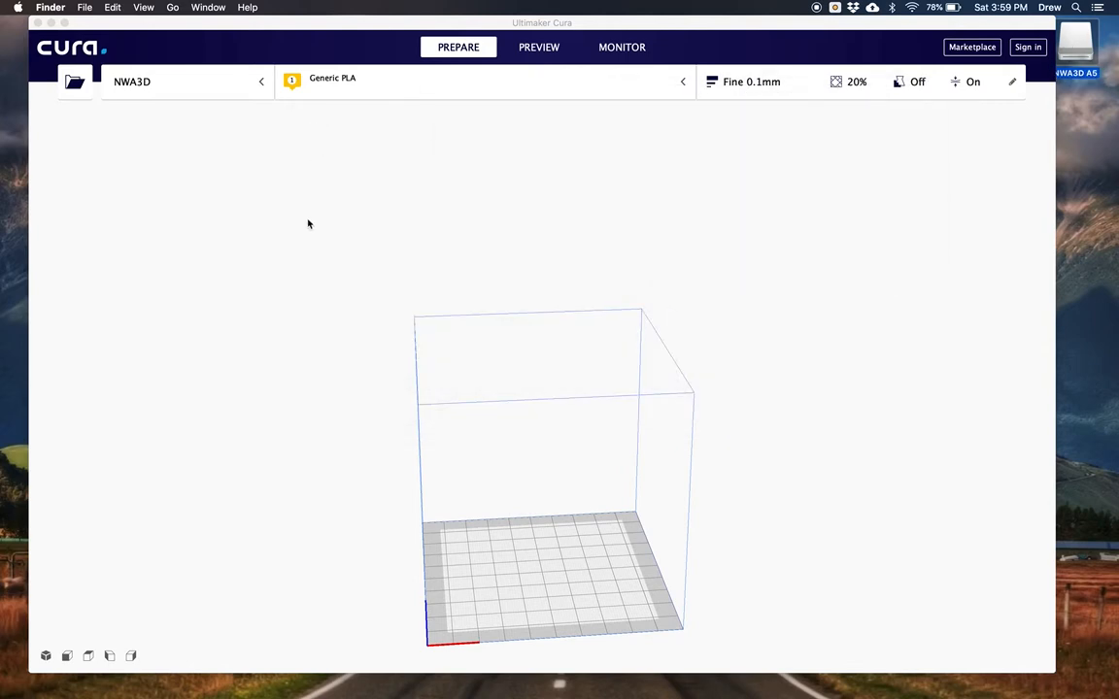
Start adding a Custom FFF printer and name it NWA3D A5.
click(187, 81)
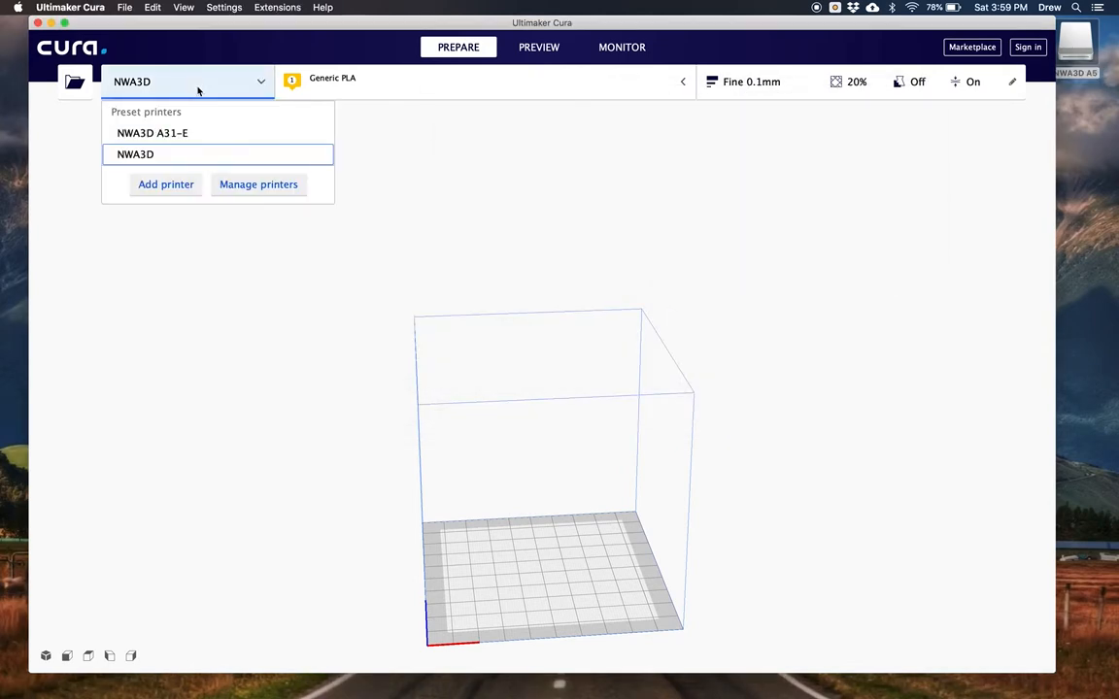
click(166, 185)
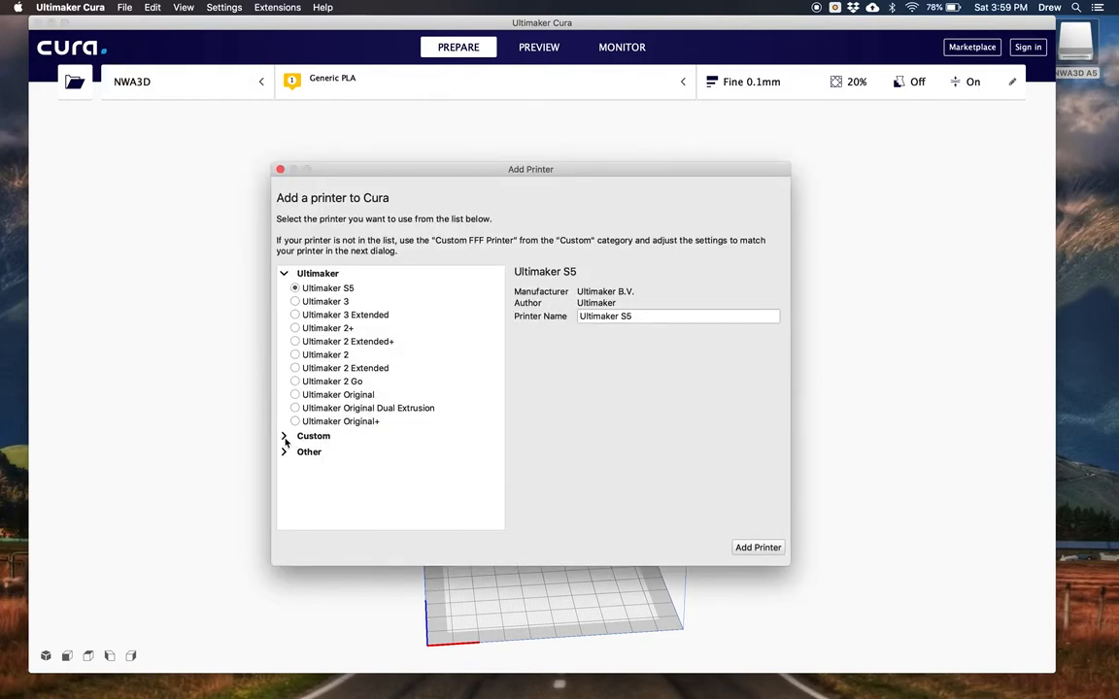
click(285, 436)
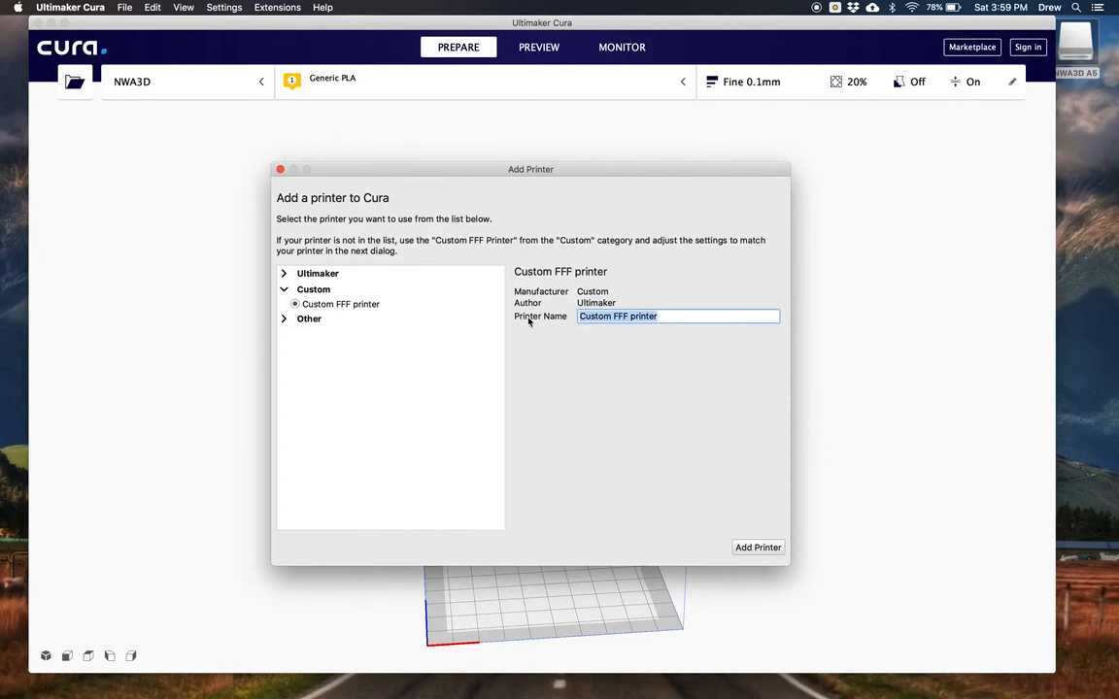
text(NWA3D A5)
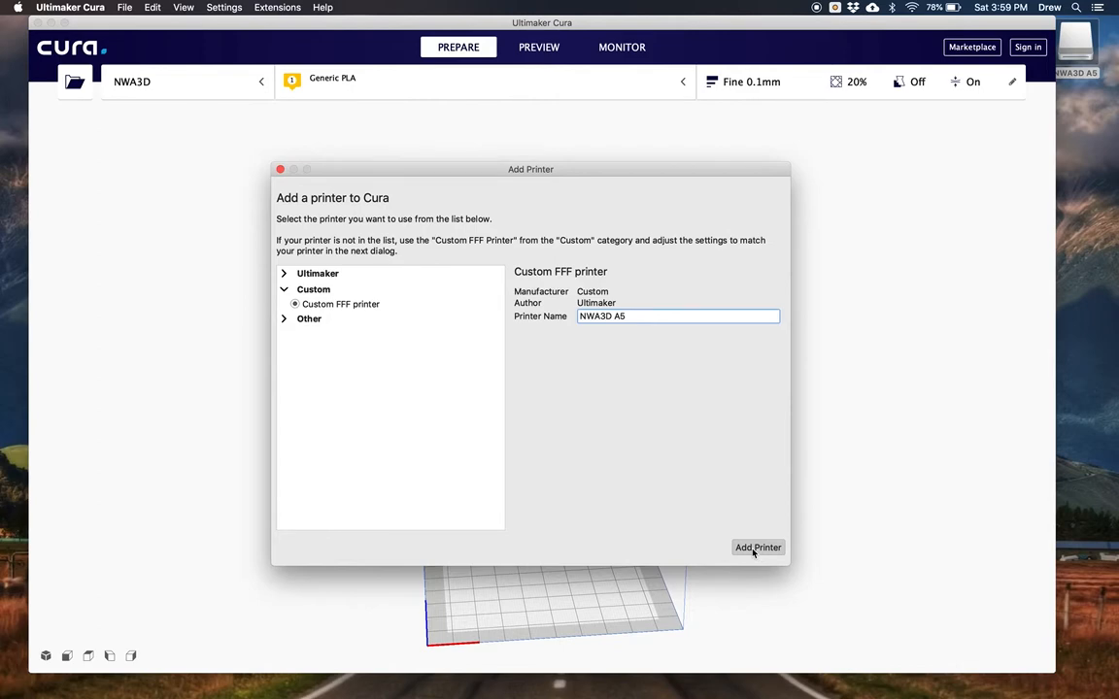
Add the printer, then set a 125 × 150 mm build plate and RepRap G-code flavor.
click(758, 547)
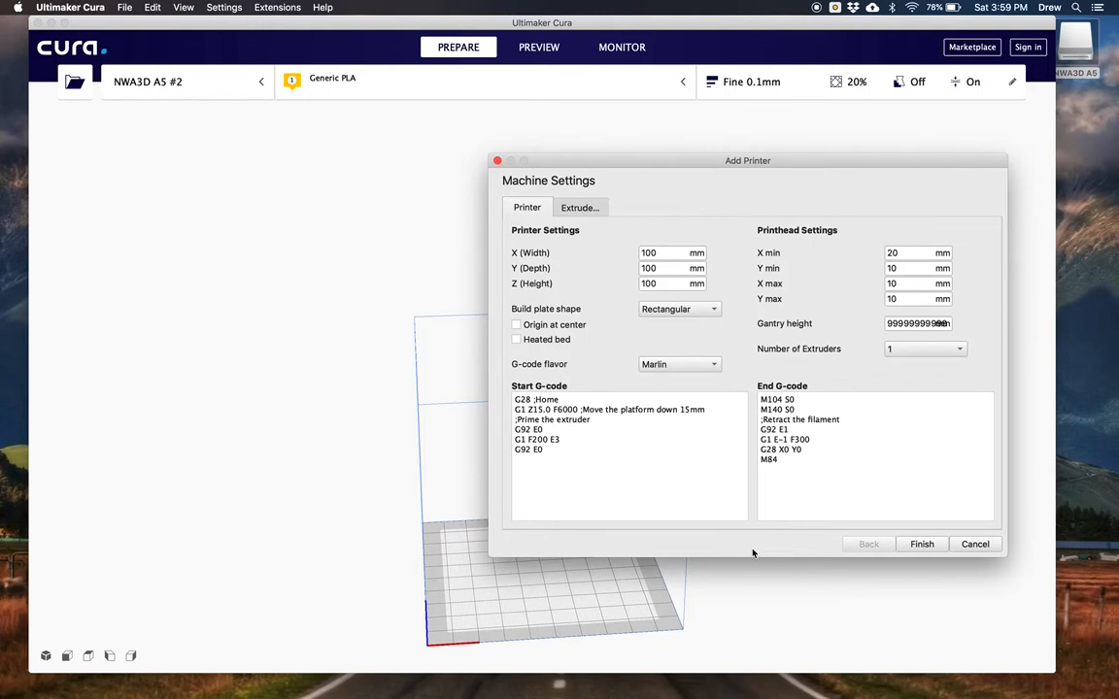
mouse_move(544, 267)
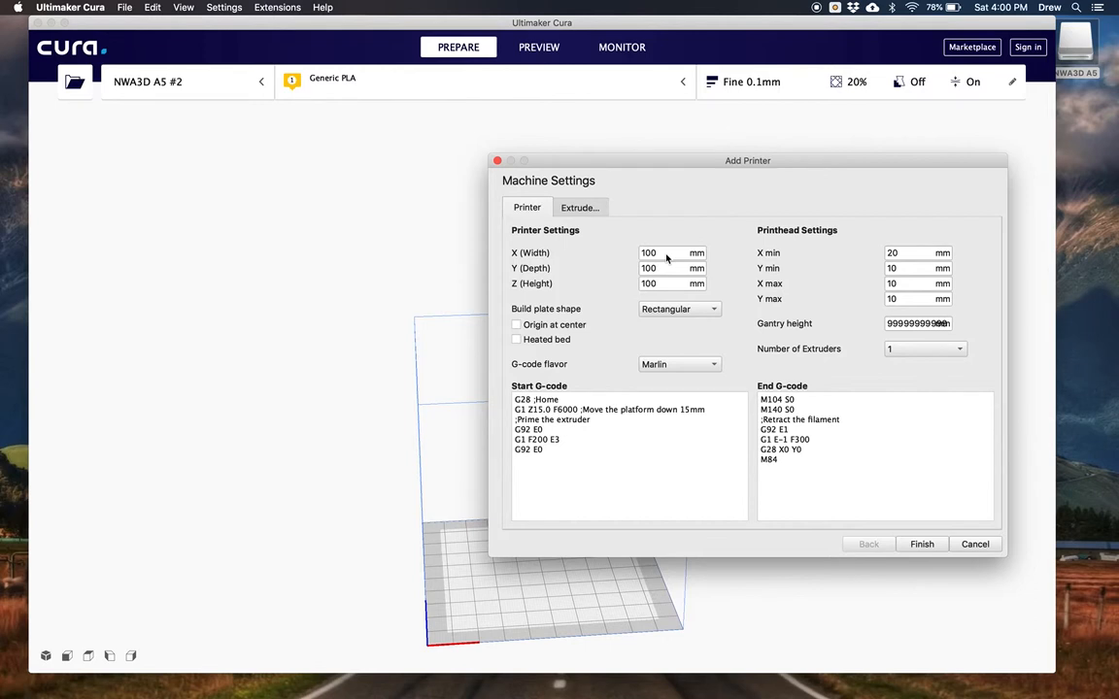
click(665, 252)
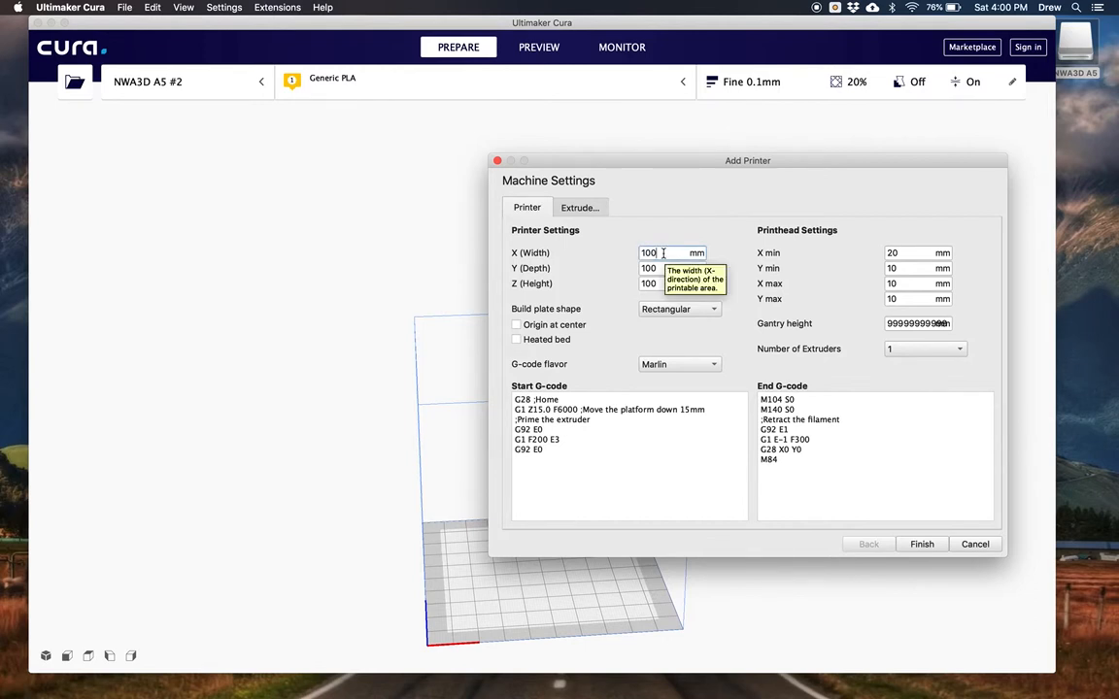
mouse_move(648, 268)
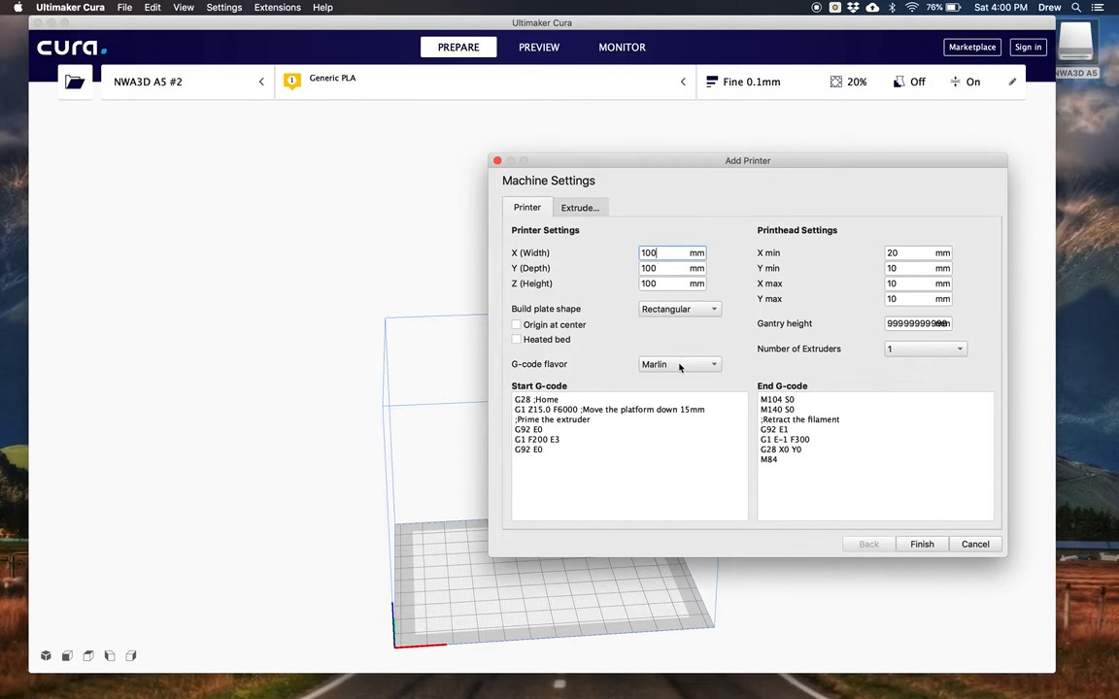
click(680, 363)
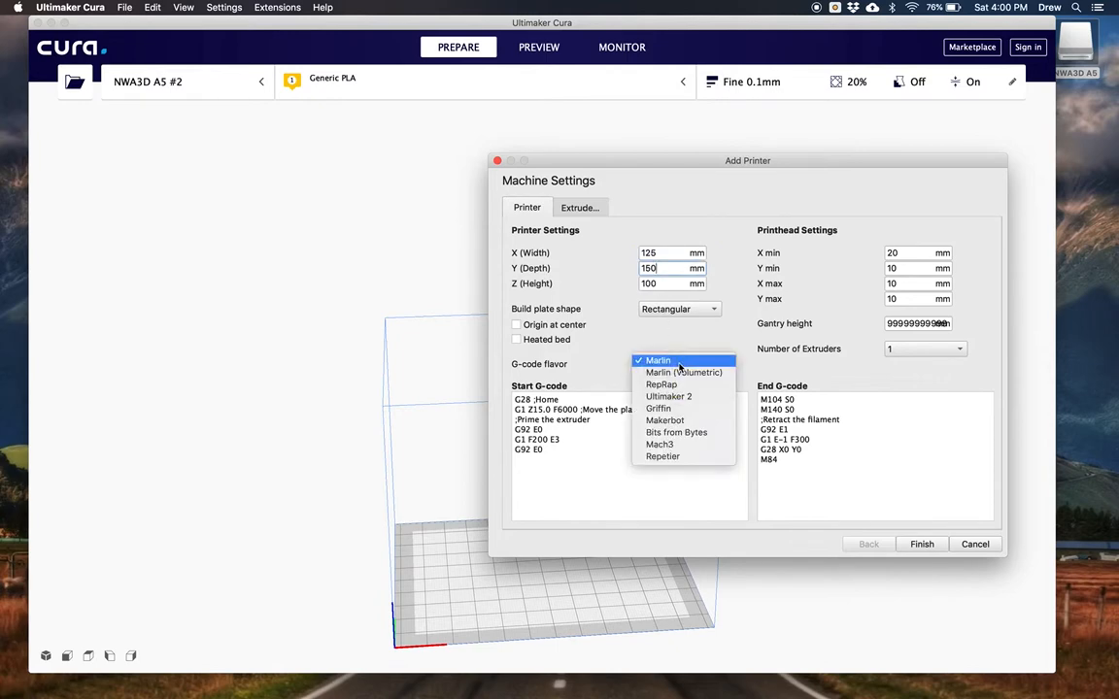
click(657, 361)
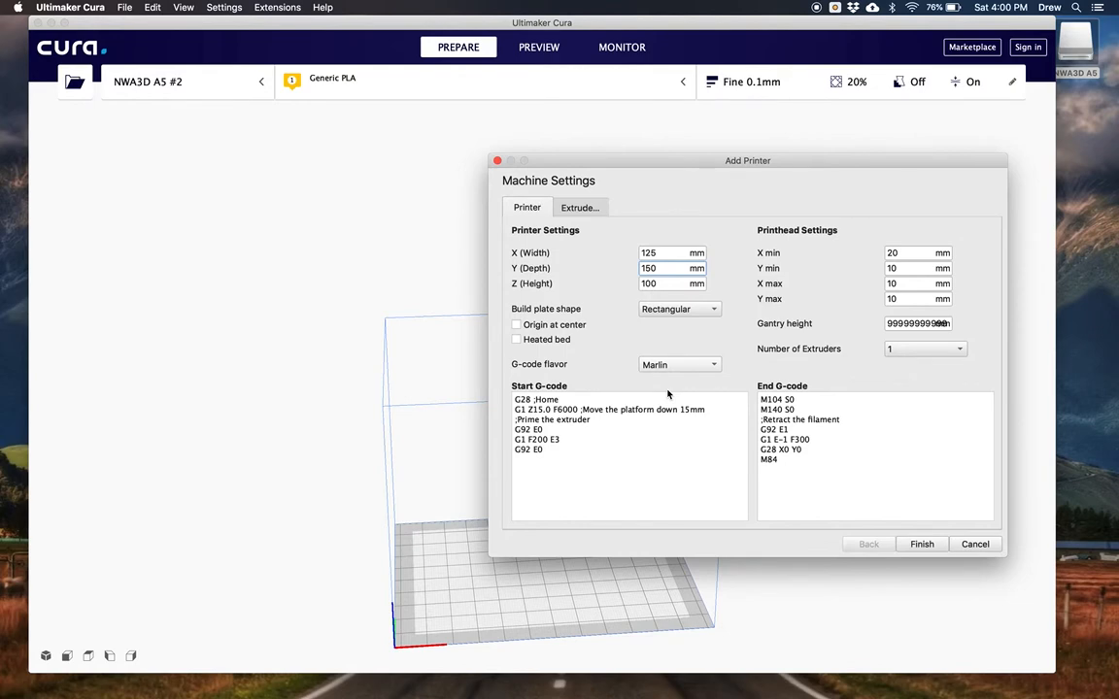
click(680, 365)
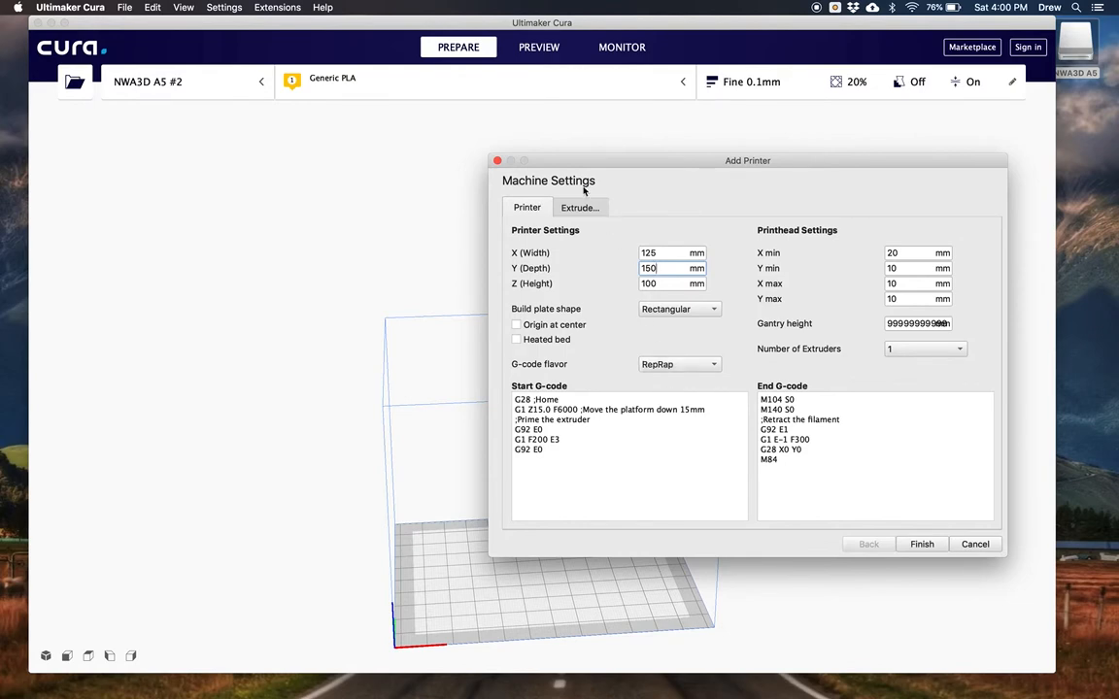
Confirm the extruder's 0.4 mm nozzle and 1.75 mm material, then finish the printer setup.
click(580, 207)
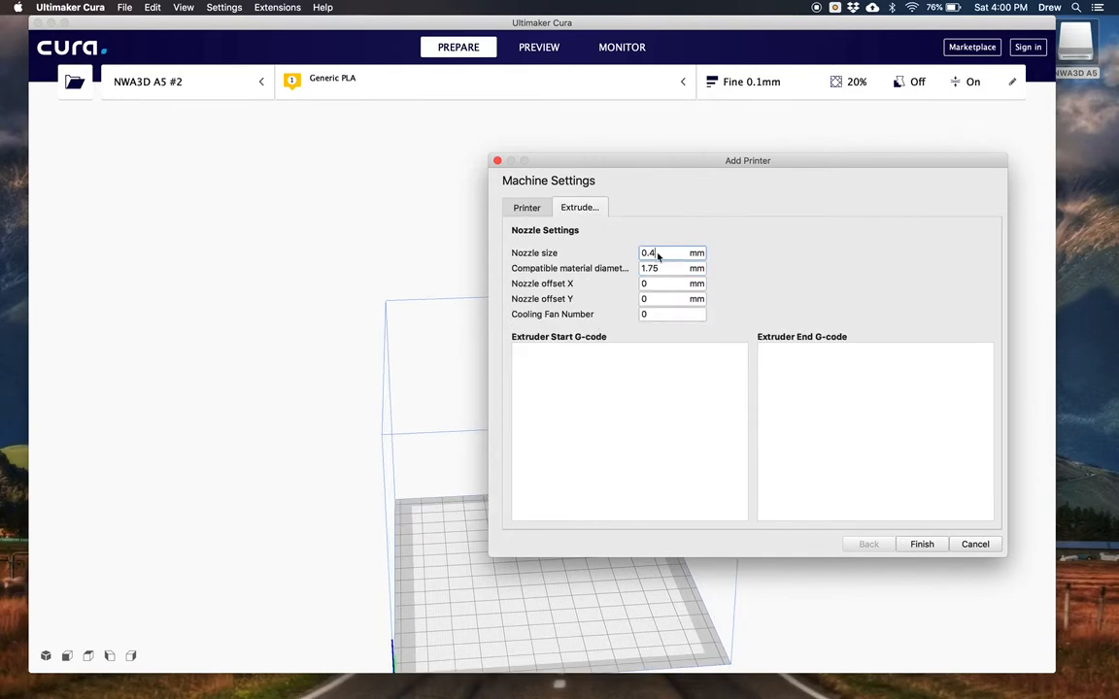
mouse_move(661, 254)
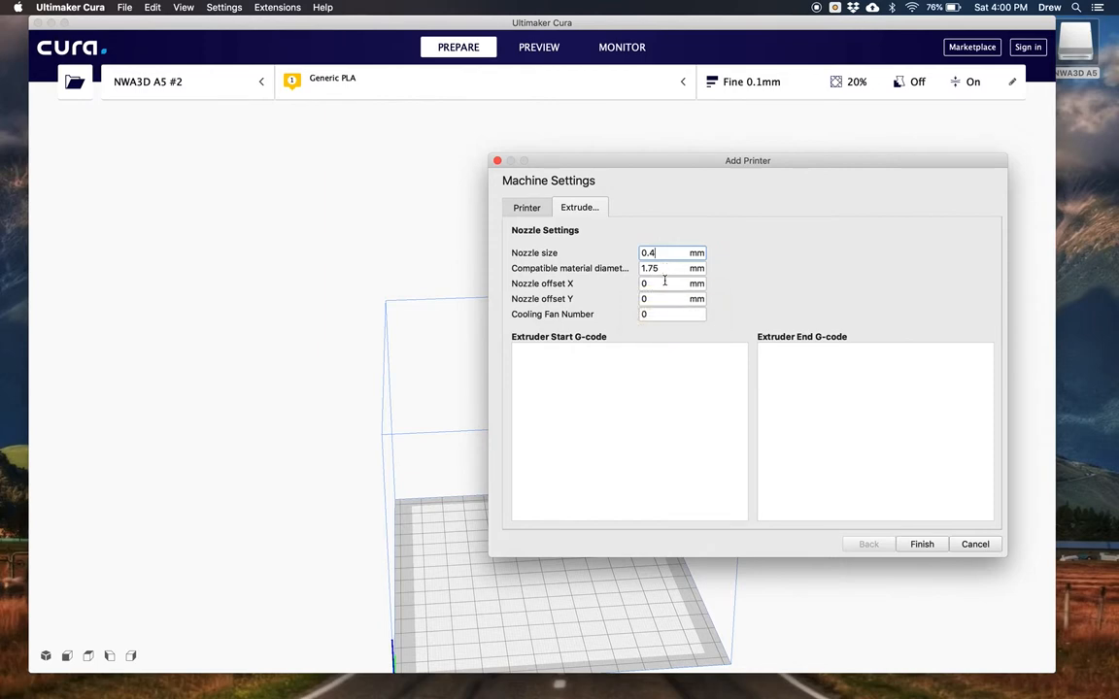
click(921, 544)
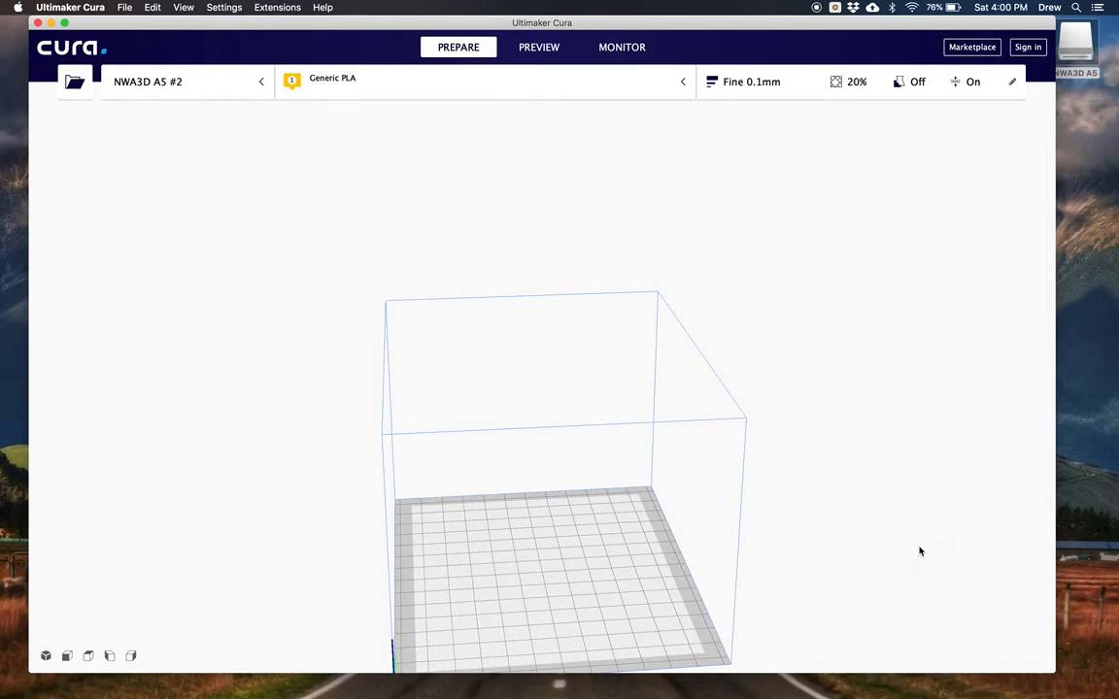
mouse_move(784, 185)
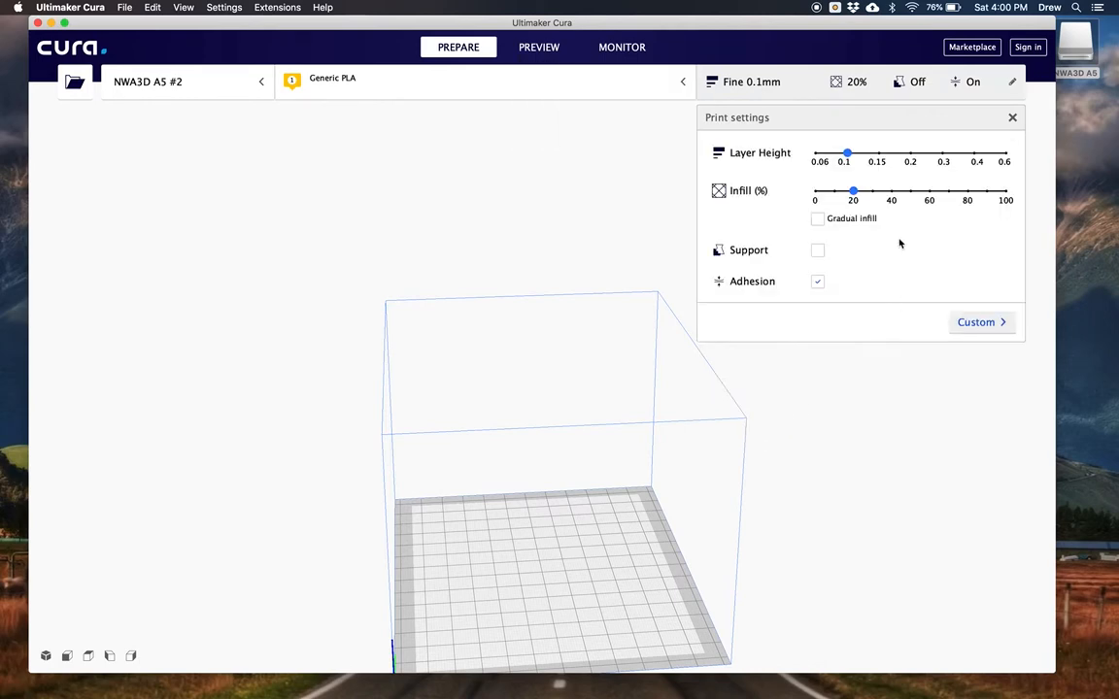
Show the full custom print settings and the quality profile list (Fine 0.1mm current).
click(976, 321)
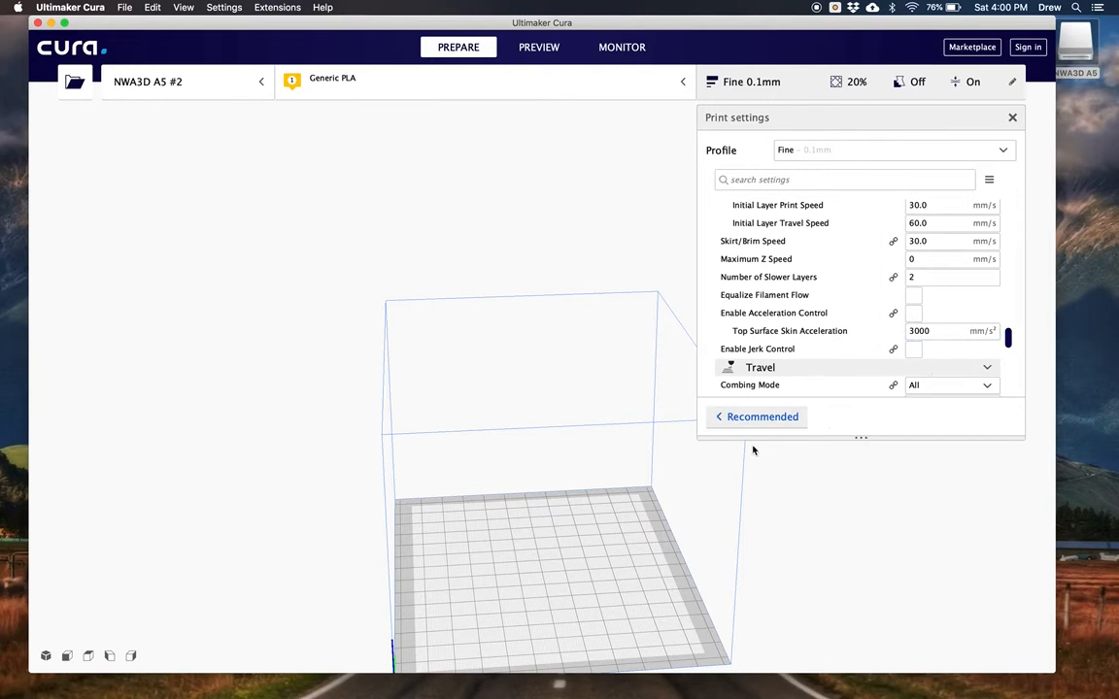
click(942, 330)
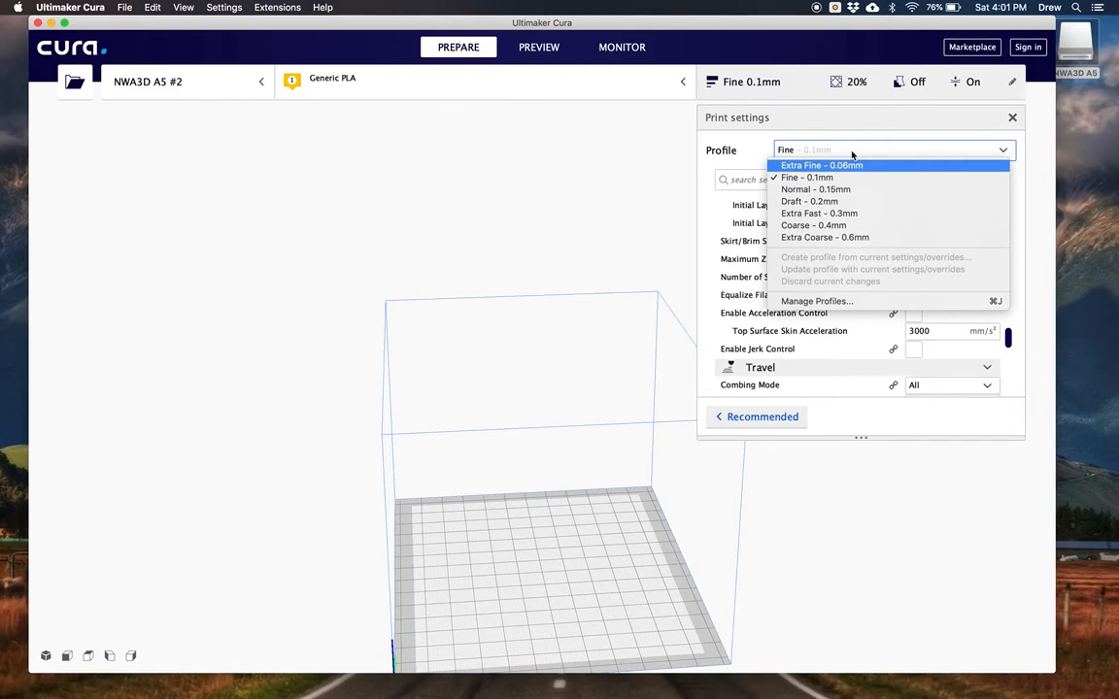
mouse_move(816, 302)
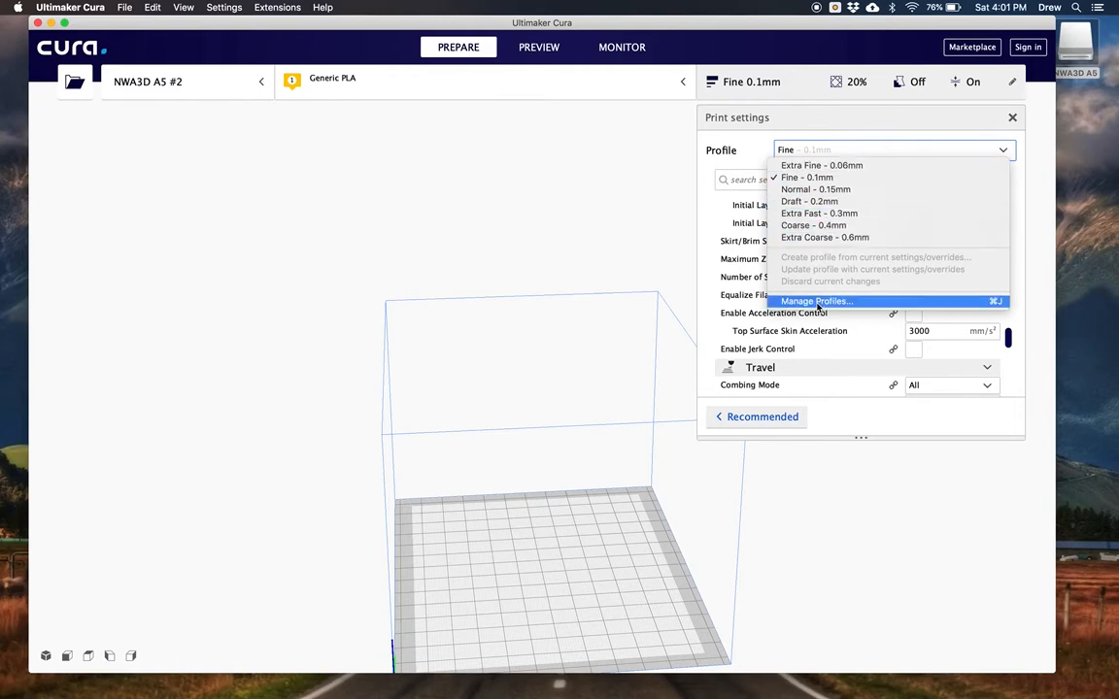
Import NWA3D A5 Normal Quality.curaprofile from the SD card's Cura folder via Preferences > Profiles.
click(816, 301)
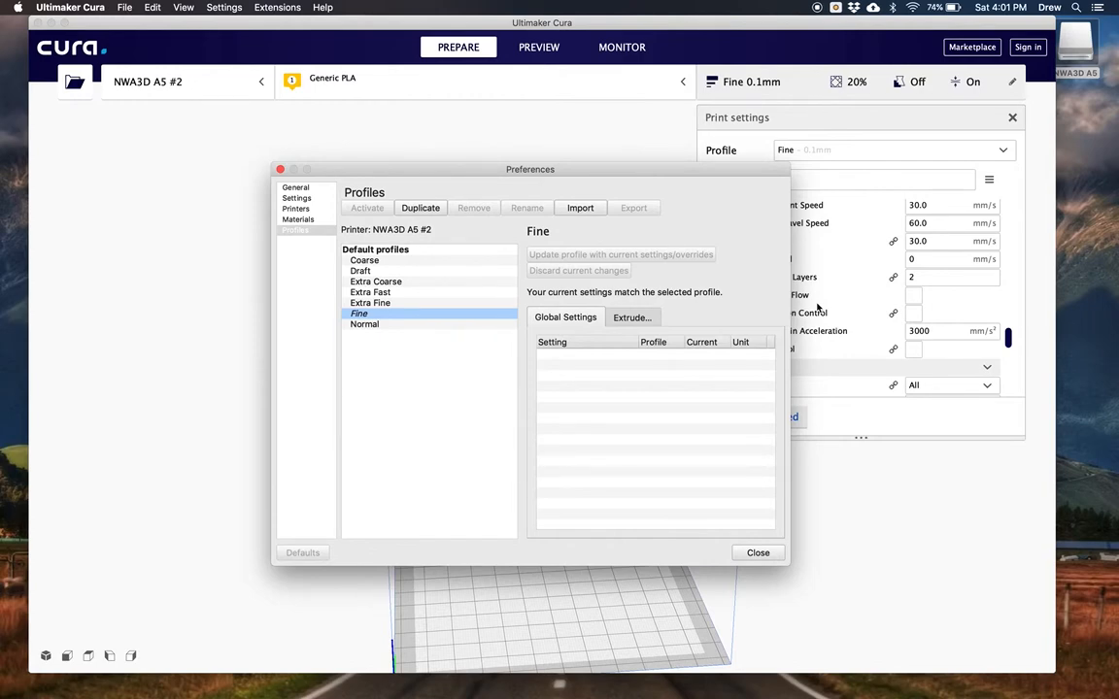
mouse_move(605, 222)
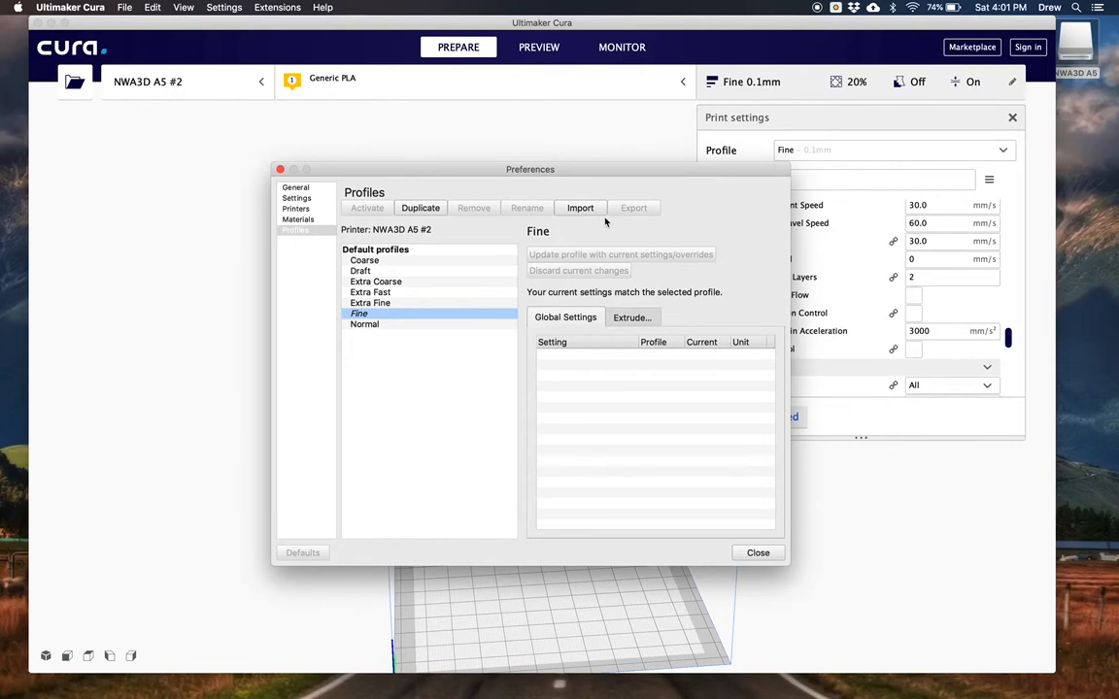
click(580, 208)
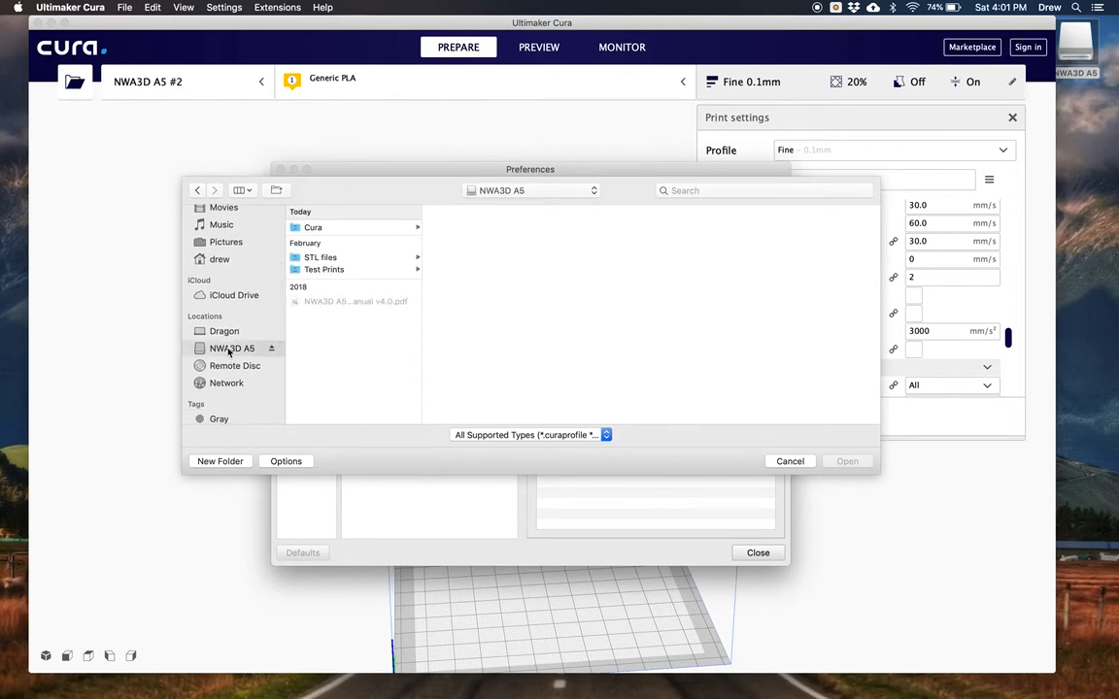
mouse_move(362, 345)
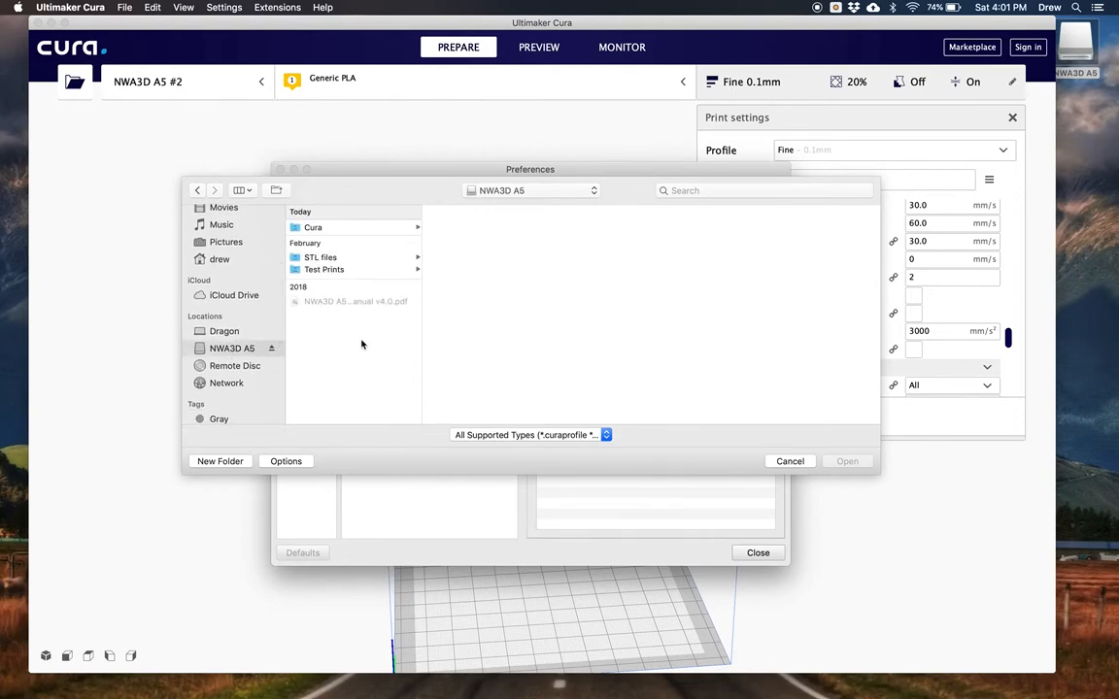
click(313, 226)
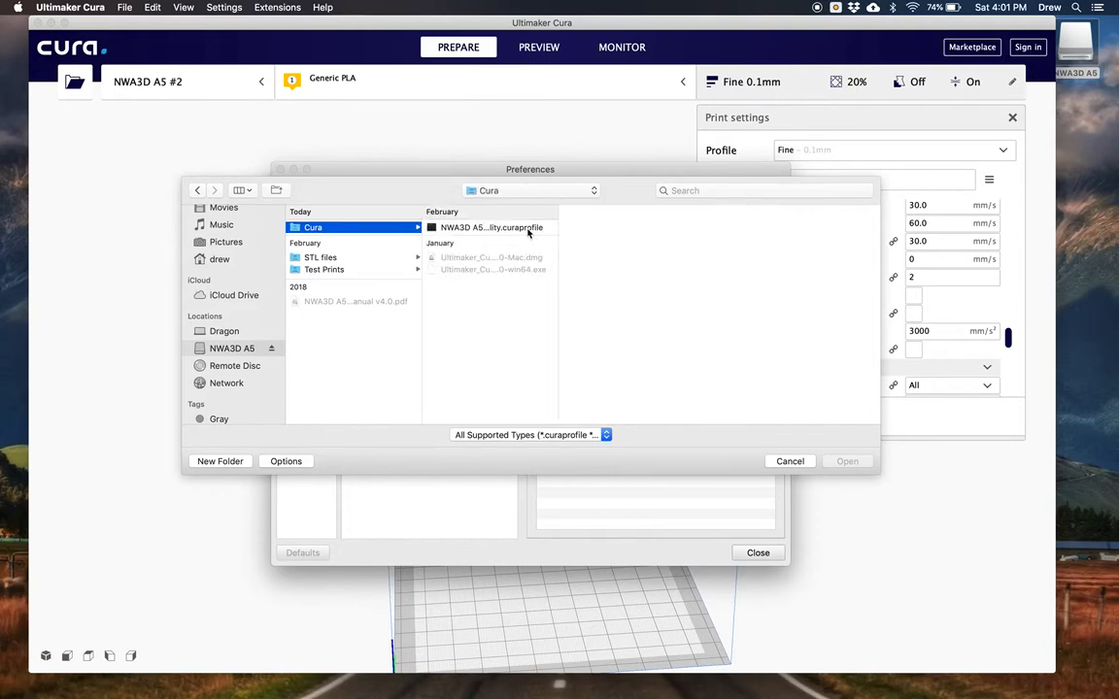
click(490, 227)
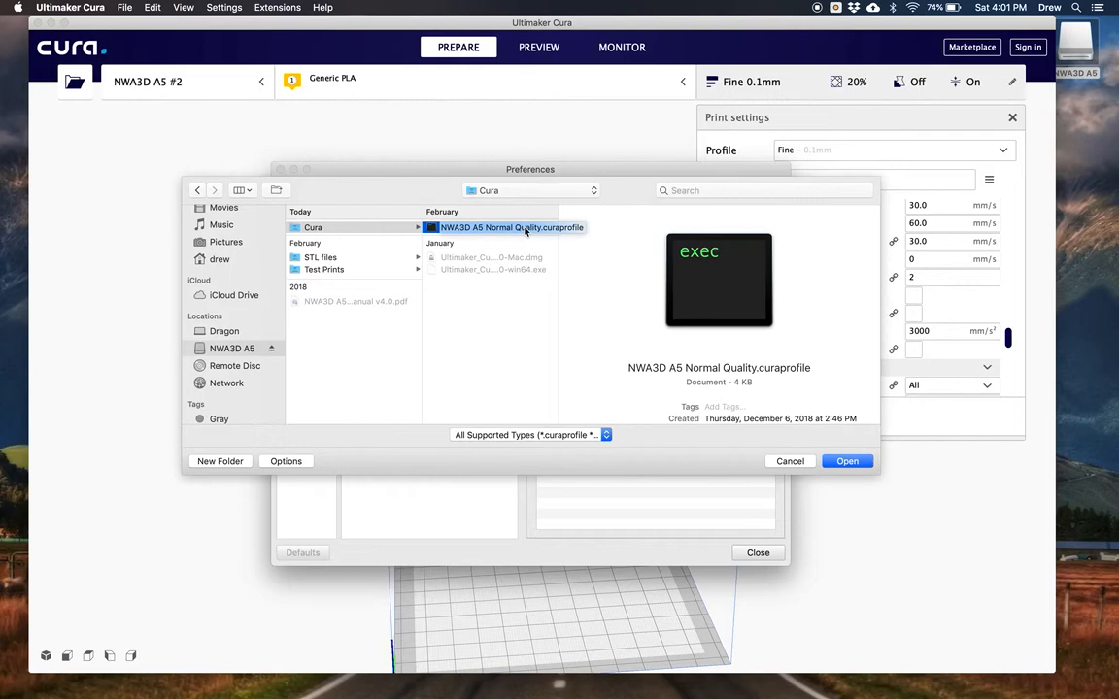
mouse_move(673, 379)
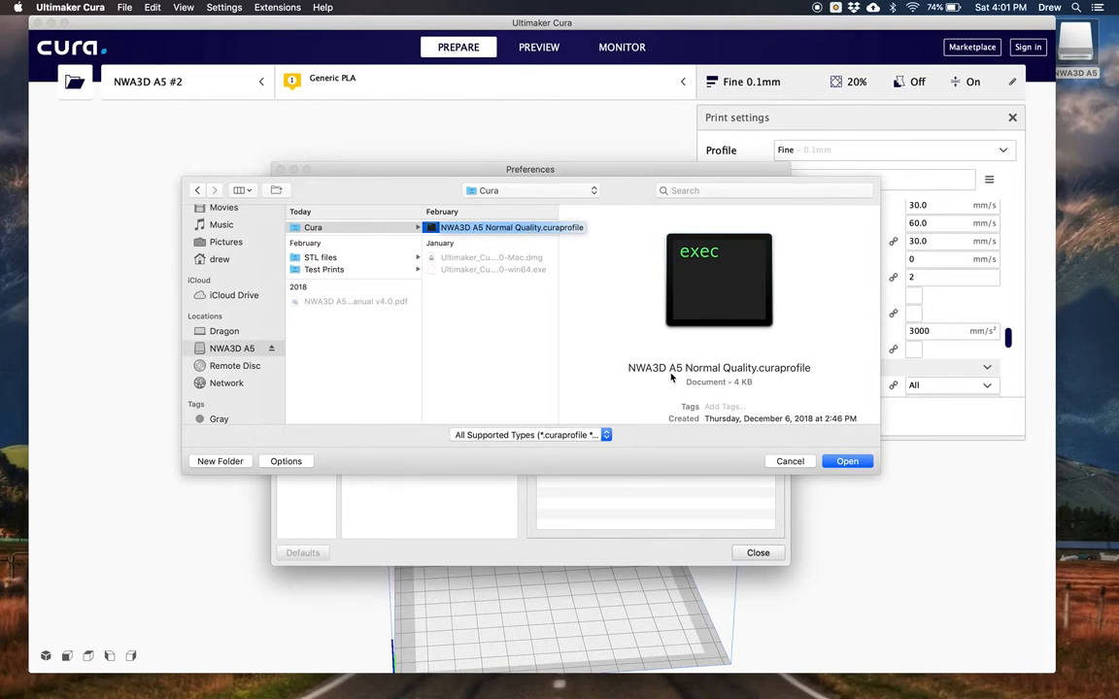
click(846, 461)
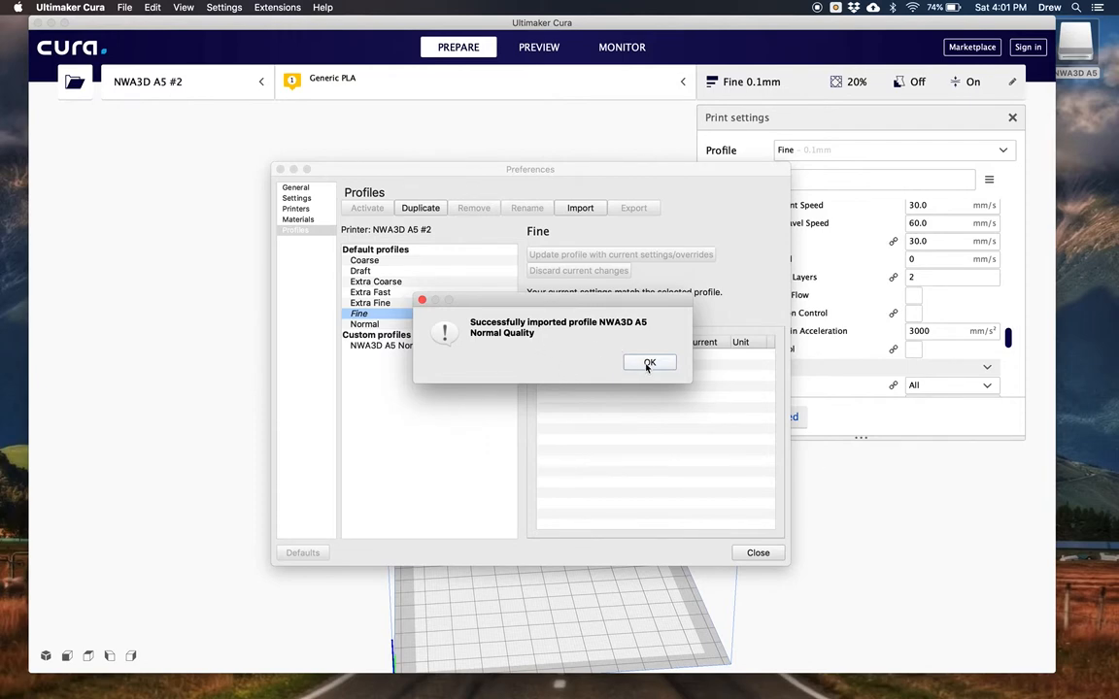
Dismiss the success message, activate NWA3D A5 Normal Quality and close preferences.
click(648, 363)
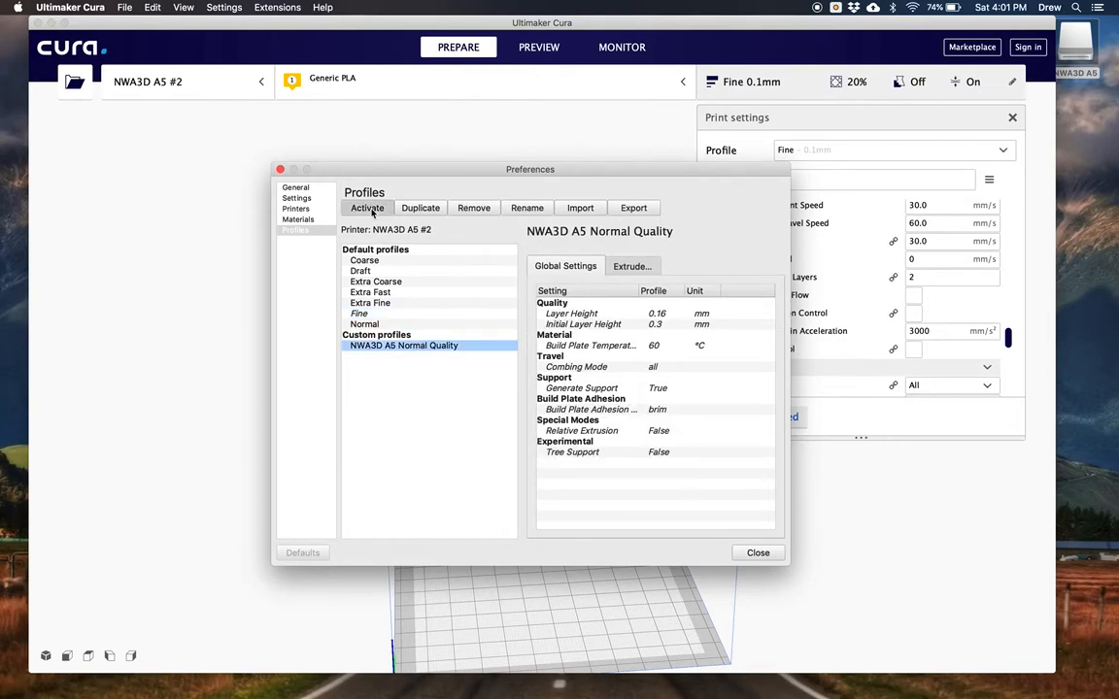
click(367, 208)
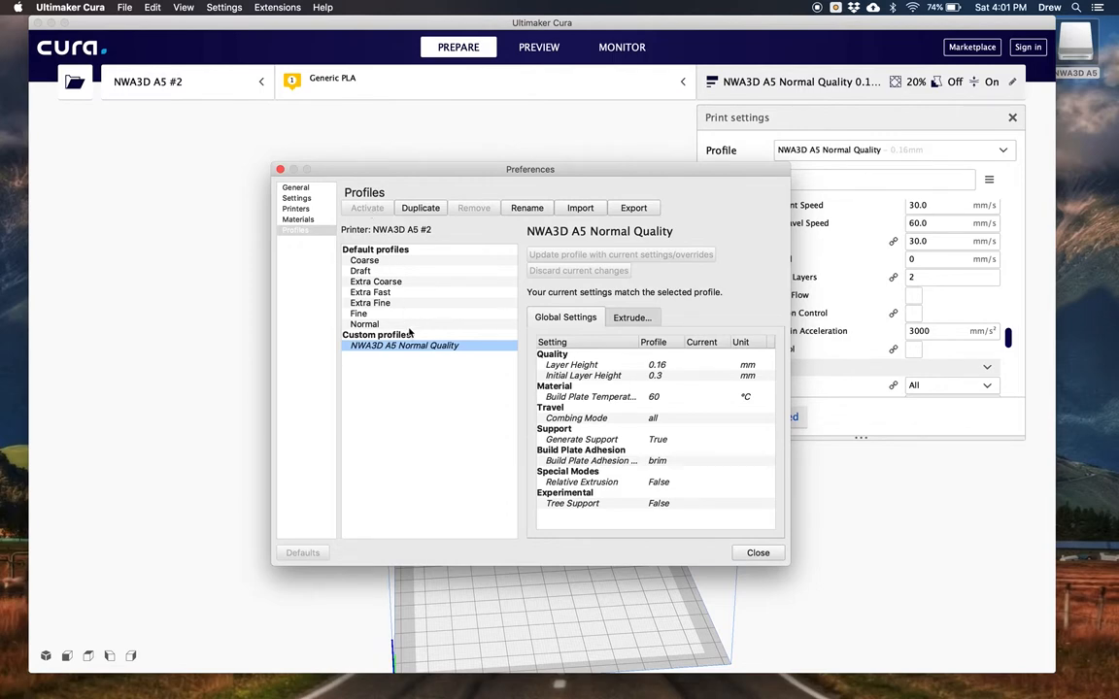
mouse_move(704, 559)
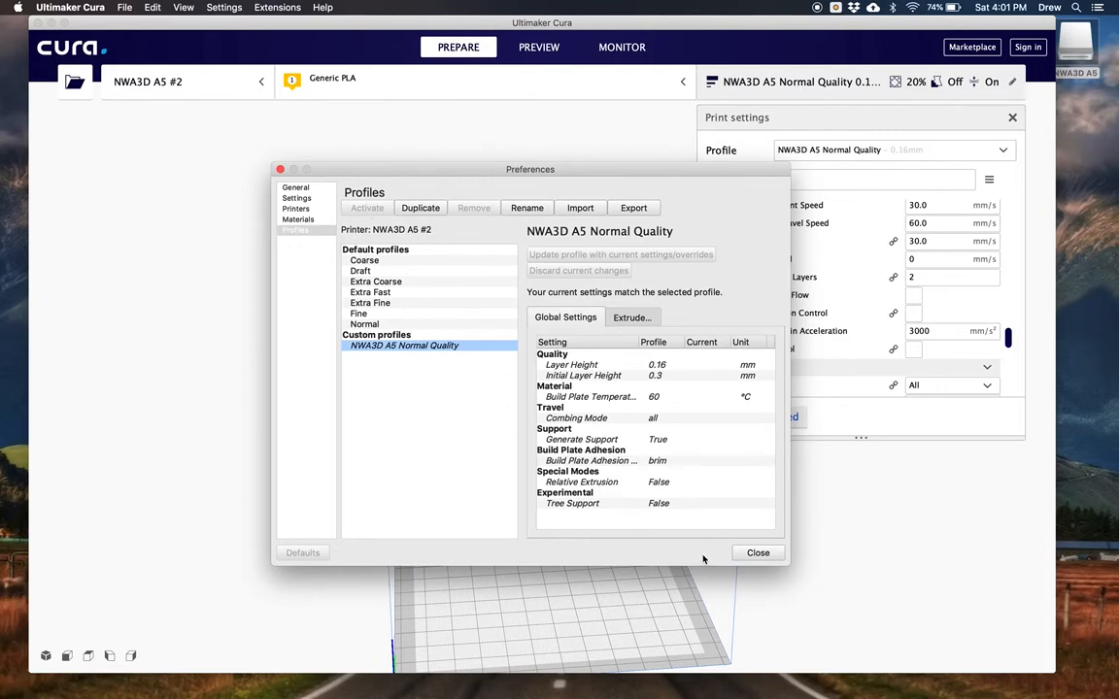
click(758, 553)
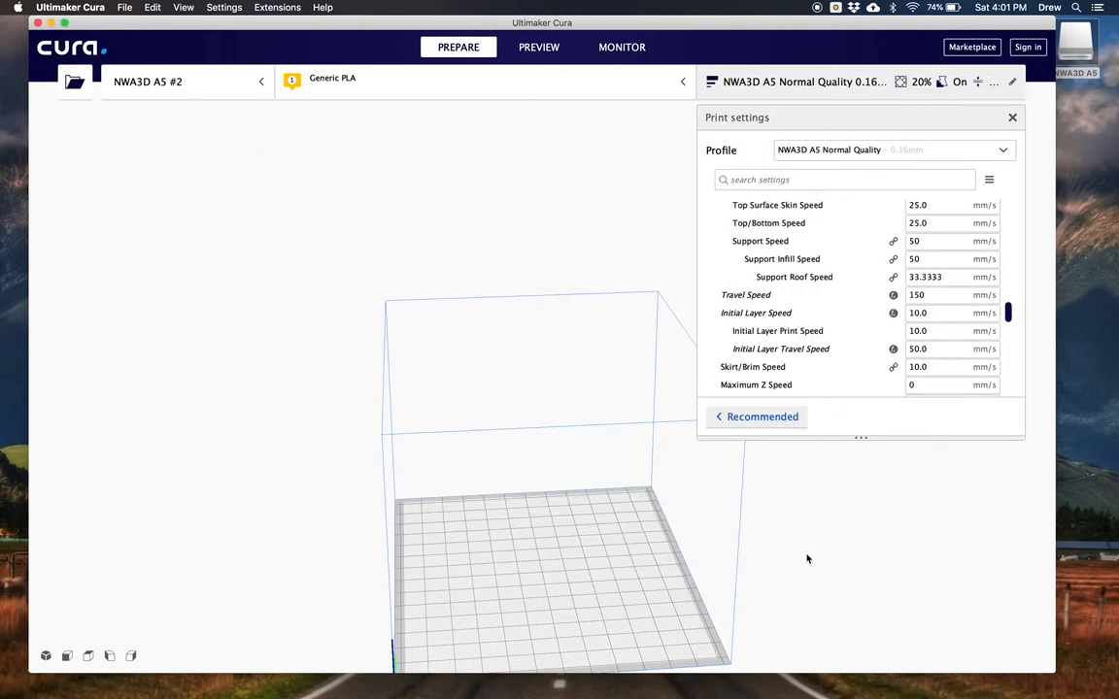
mouse_move(837, 559)
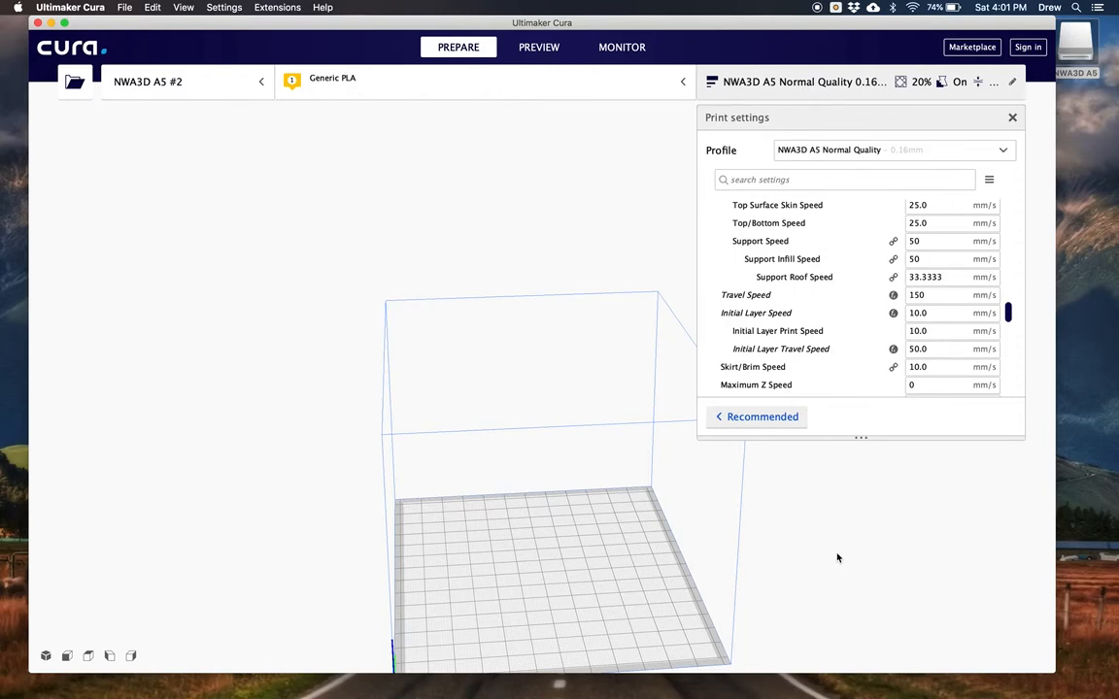
mouse_move(618, 514)
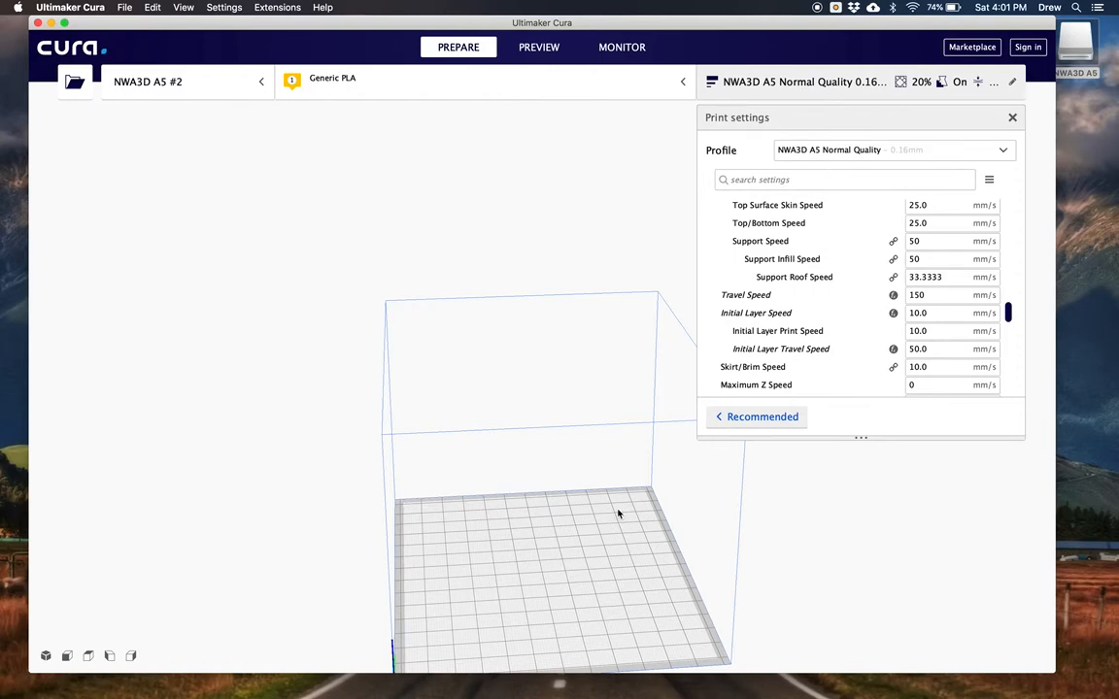
mouse_move(90, 179)
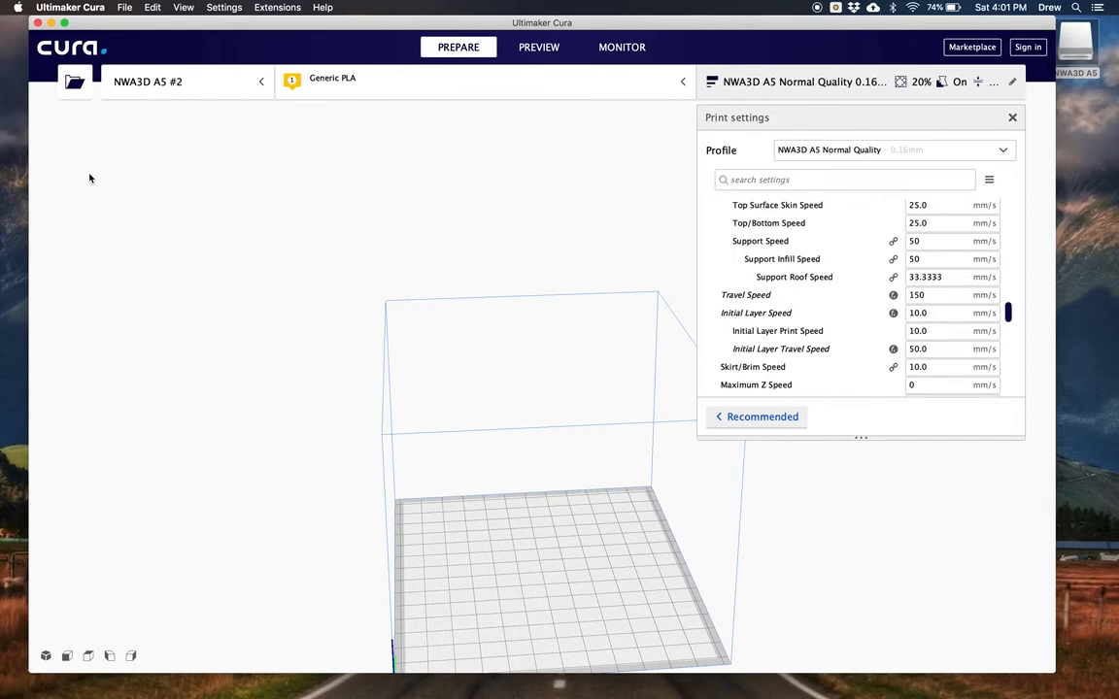
mouse_move(86, 154)
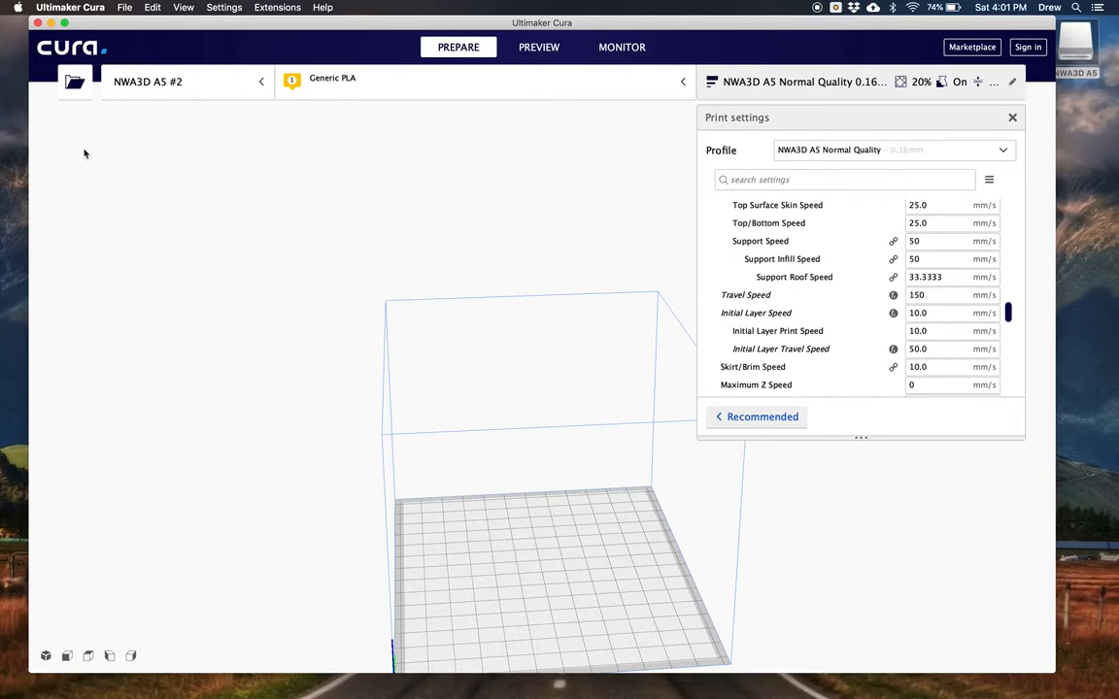
mouse_move(106, 148)
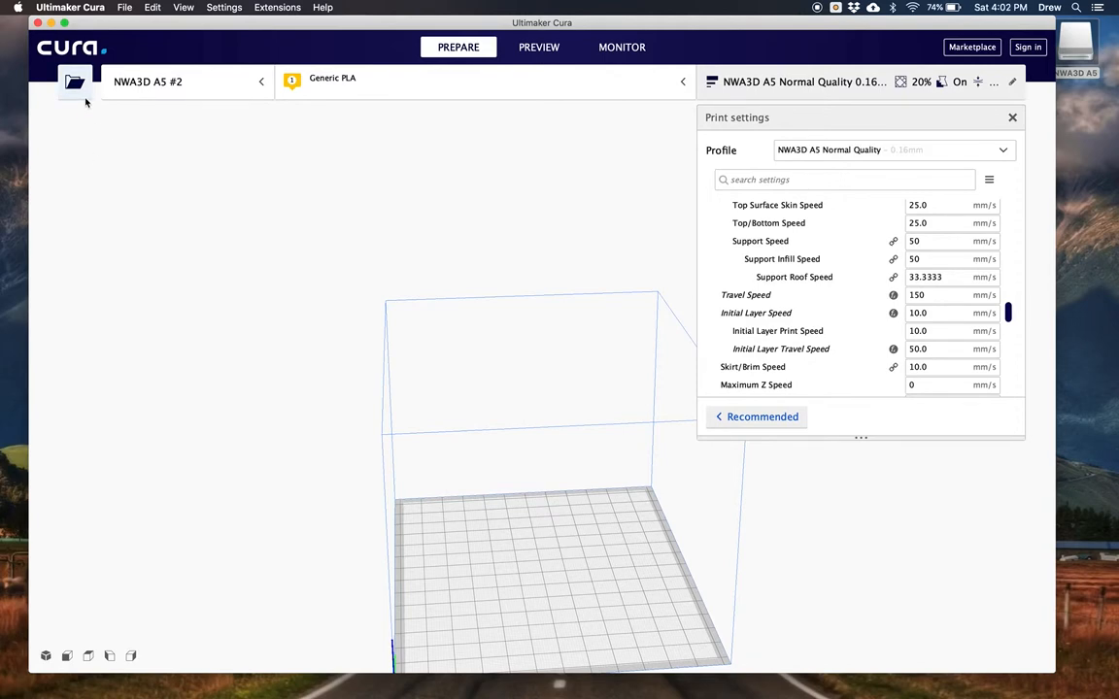
Load NWA3D Keychain.stl from the SD card's STL files folder onto the build plate.
click(75, 82)
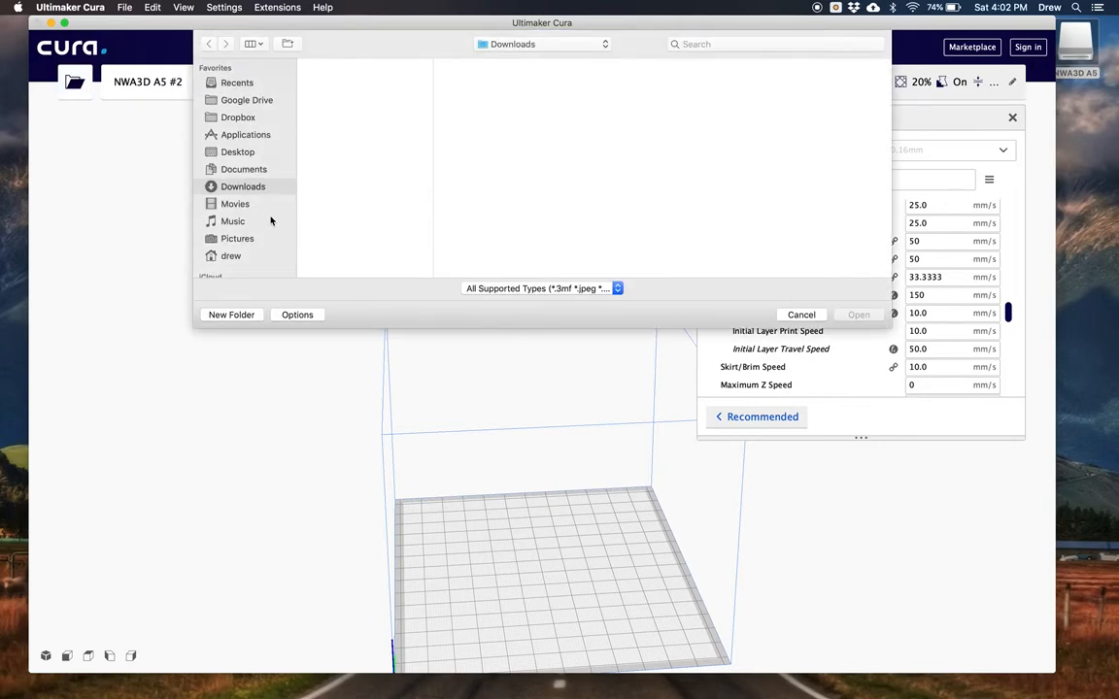
click(243, 218)
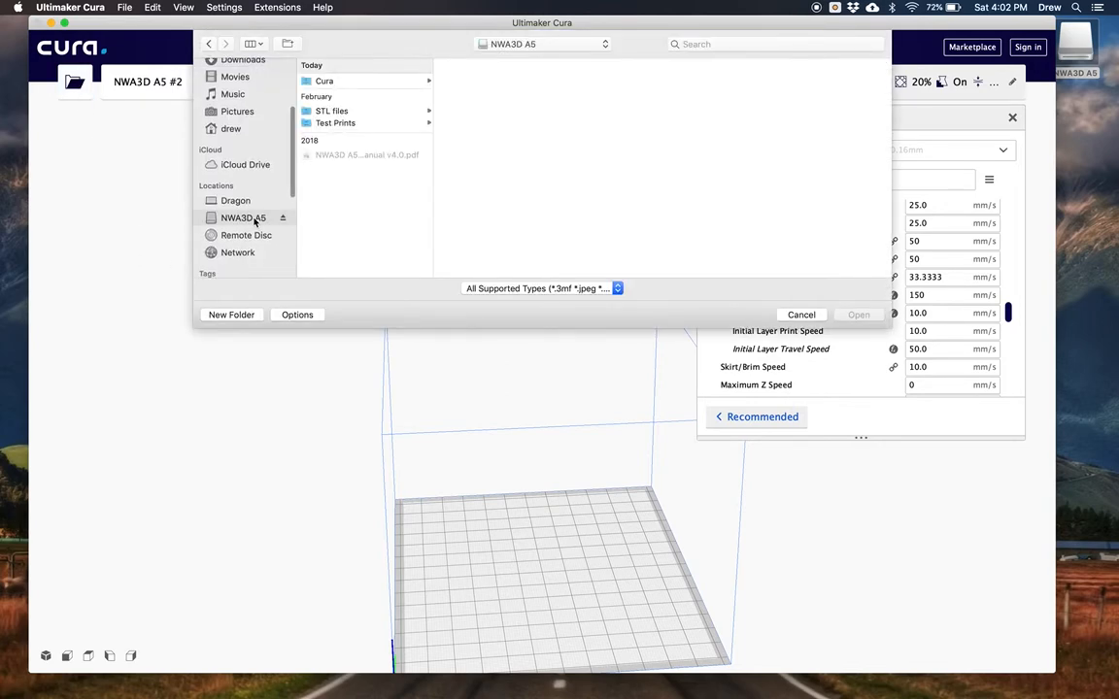
click(332, 111)
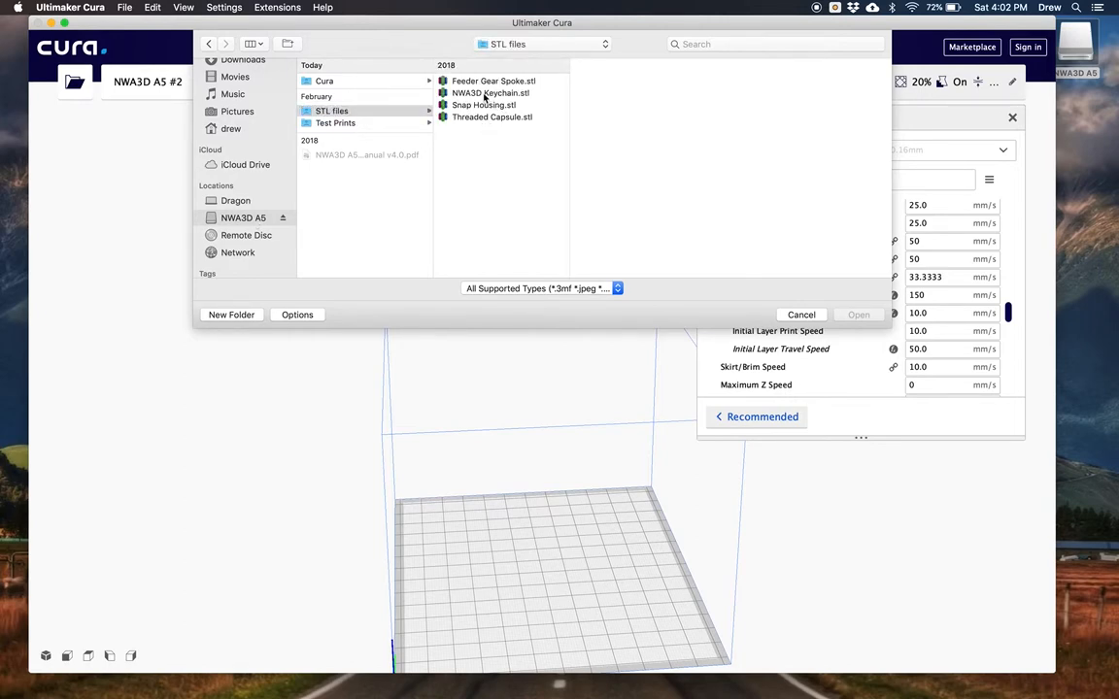
click(491, 93)
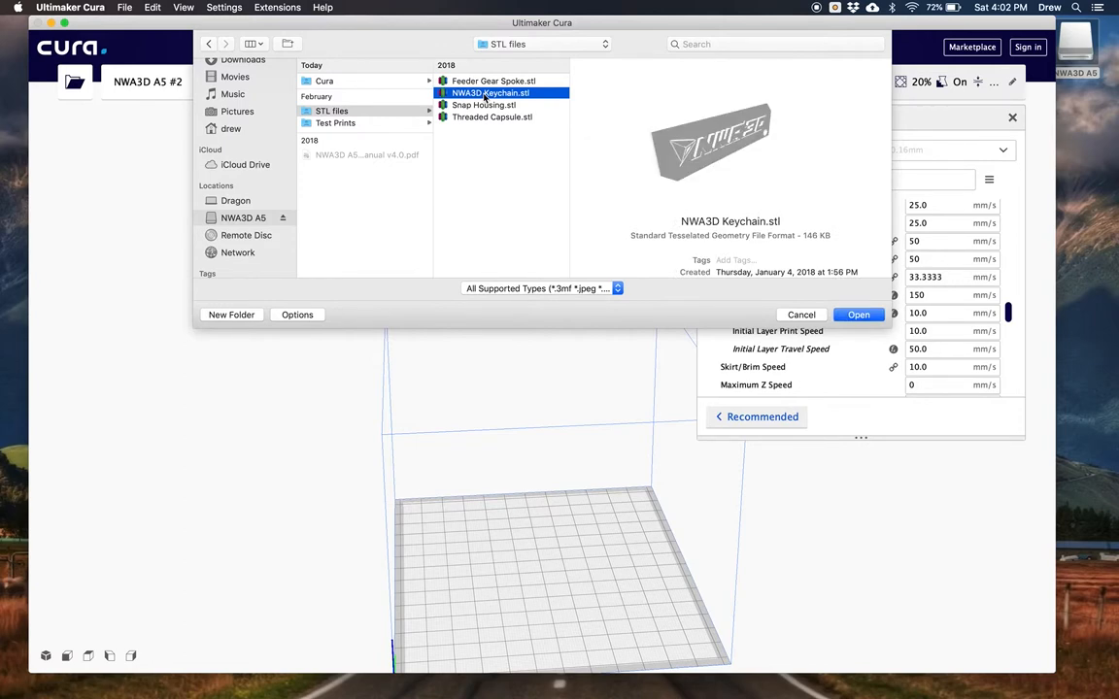
click(857, 314)
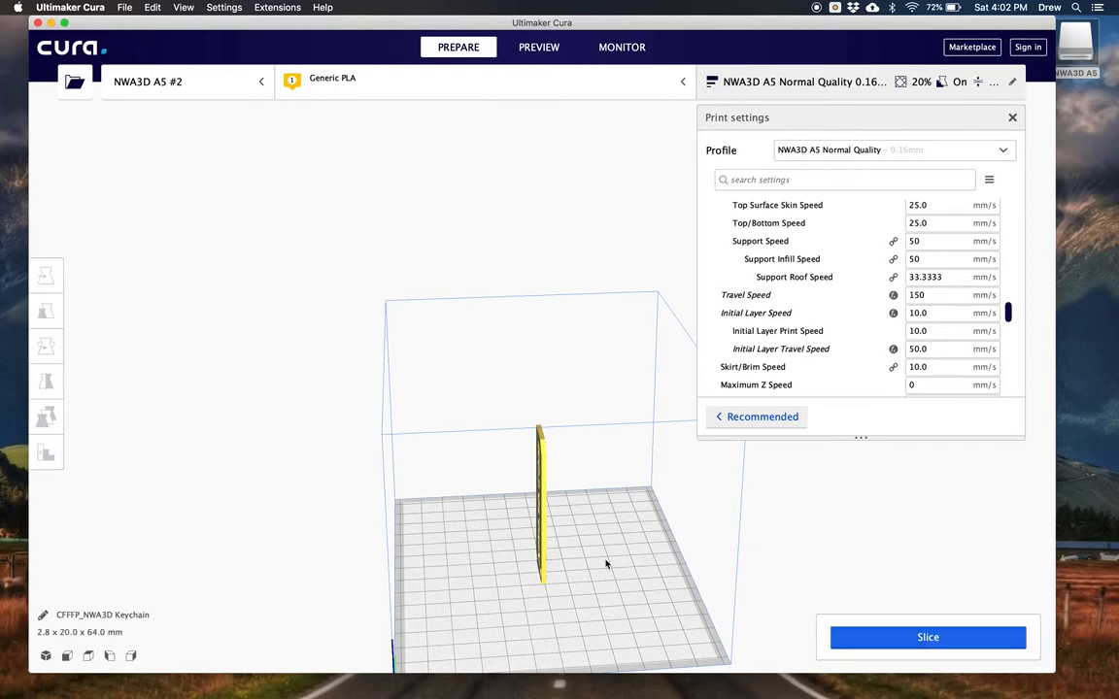
mouse_move(446, 532)
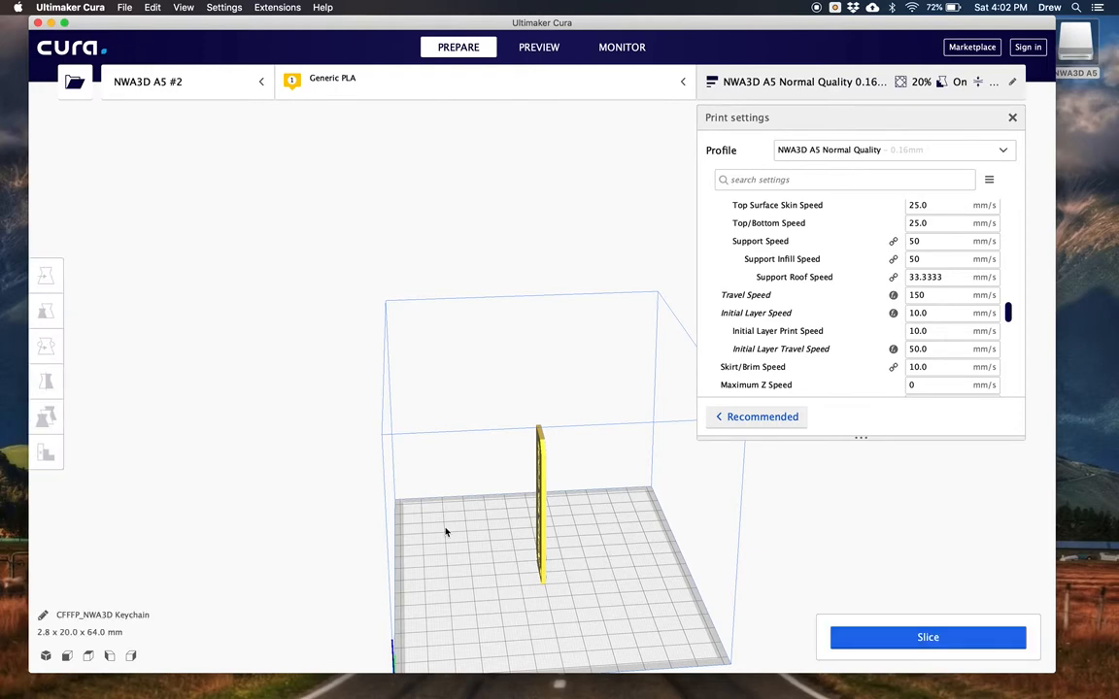
mouse_move(549, 515)
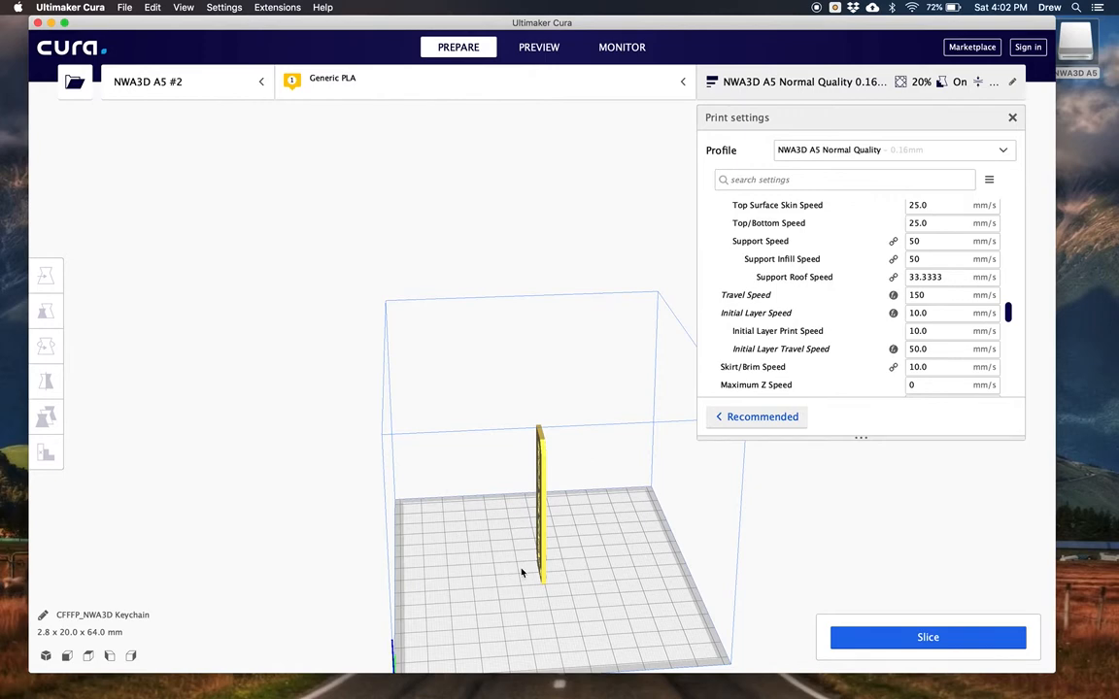
mouse_move(546, 546)
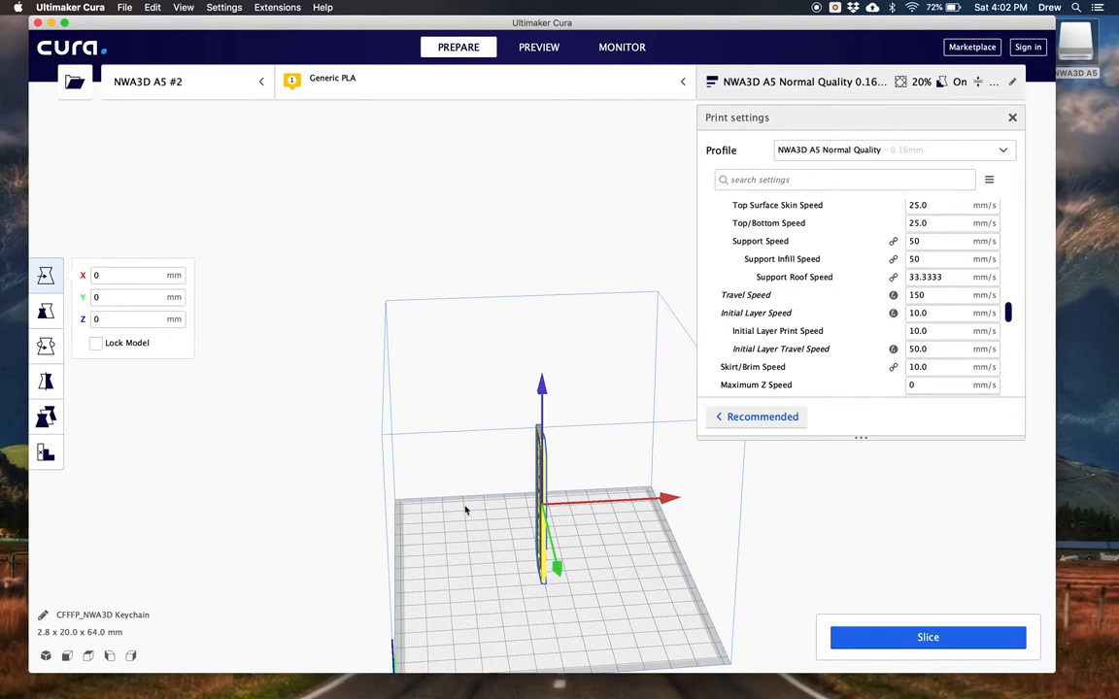
mouse_move(551, 474)
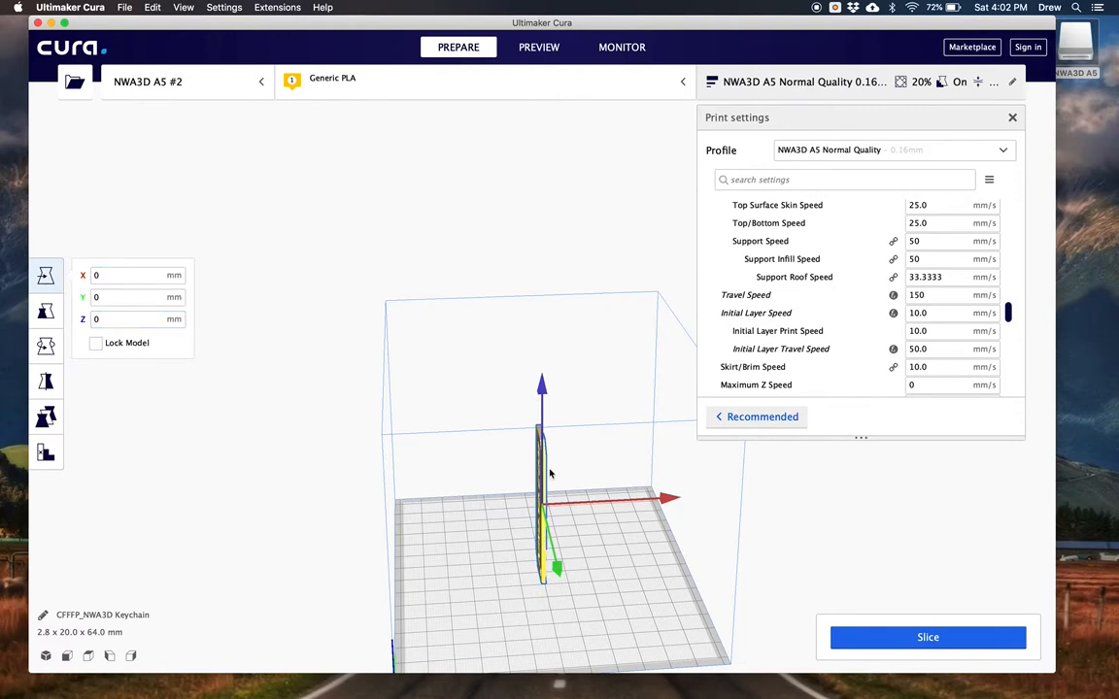
Drag the upright keychain along X to near the plate center at X −16.4 mm.
drag(541, 496, 534, 496)
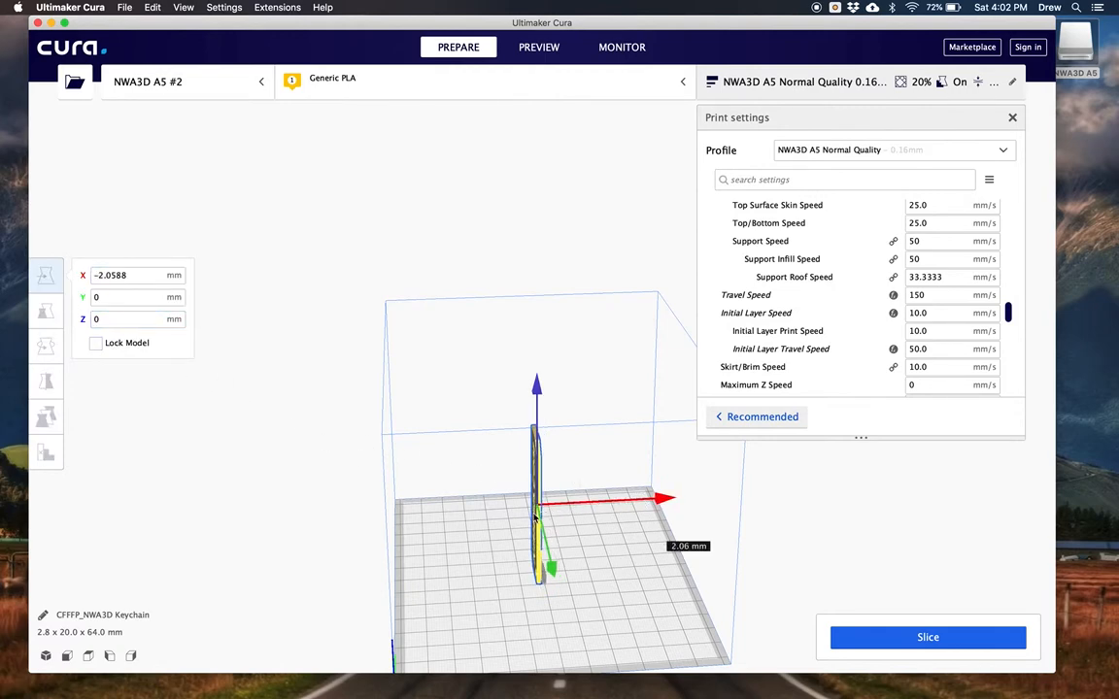
drag(665, 501, 490, 510)
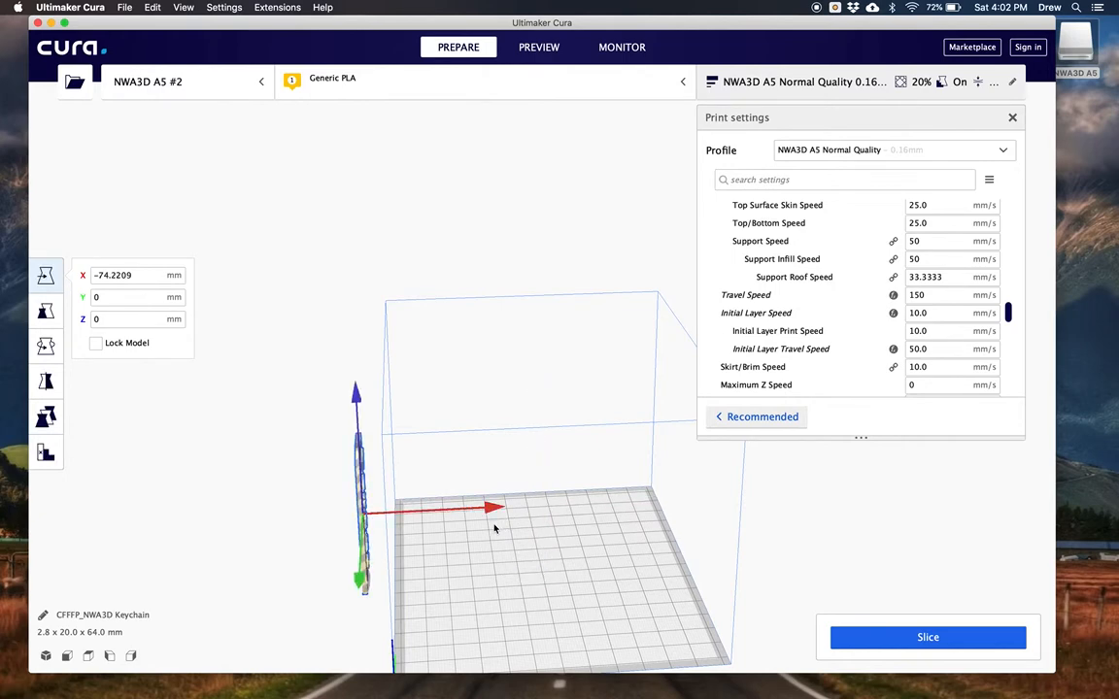
mouse_move(374, 524)
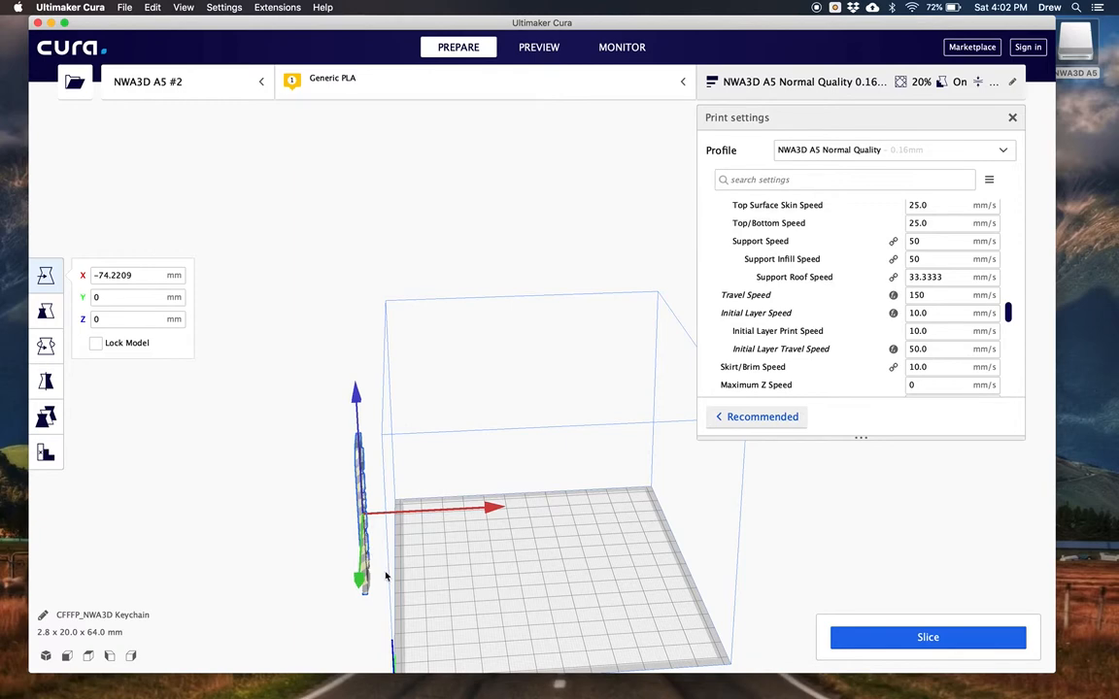
mouse_move(476, 574)
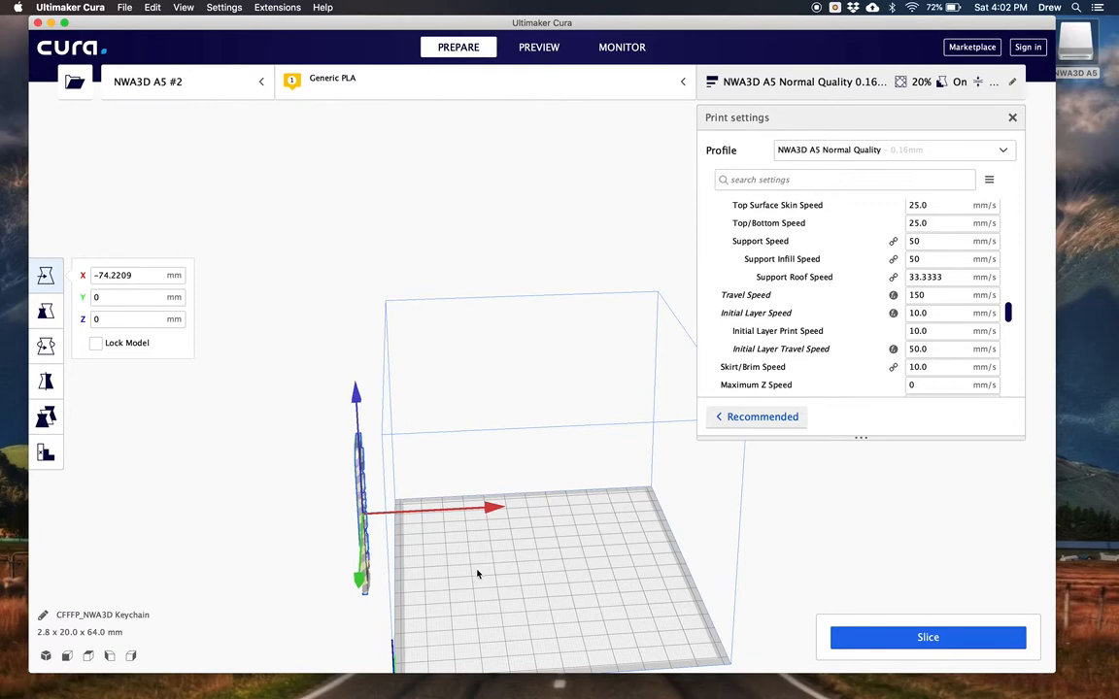
mouse_move(558, 549)
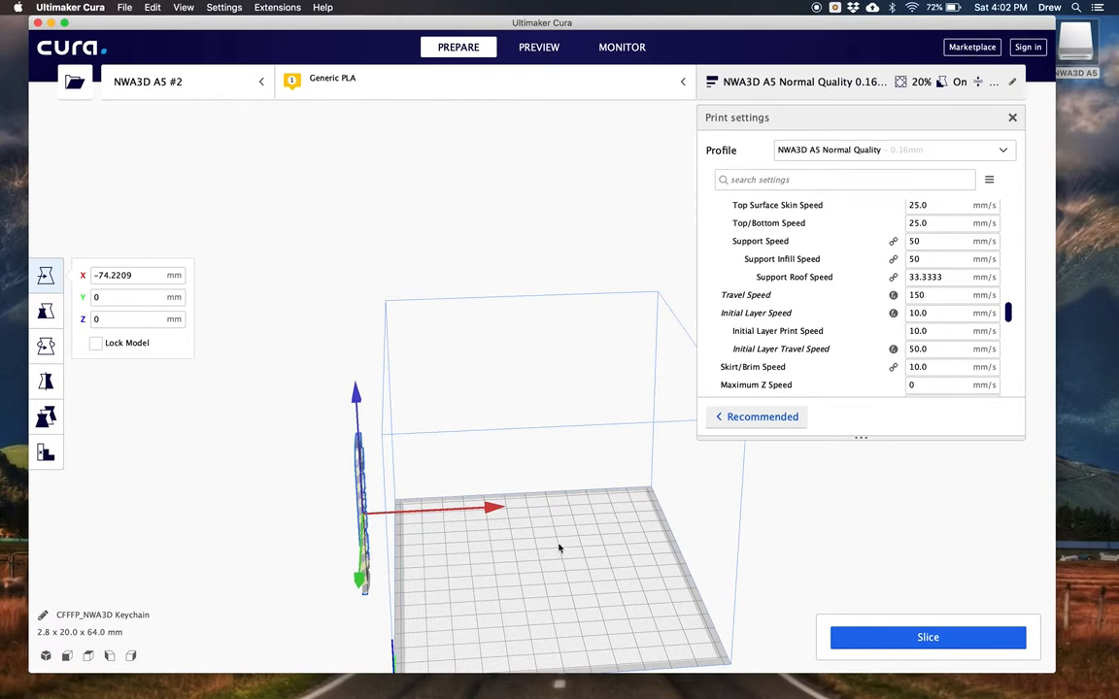
drag(559, 549, 520, 566)
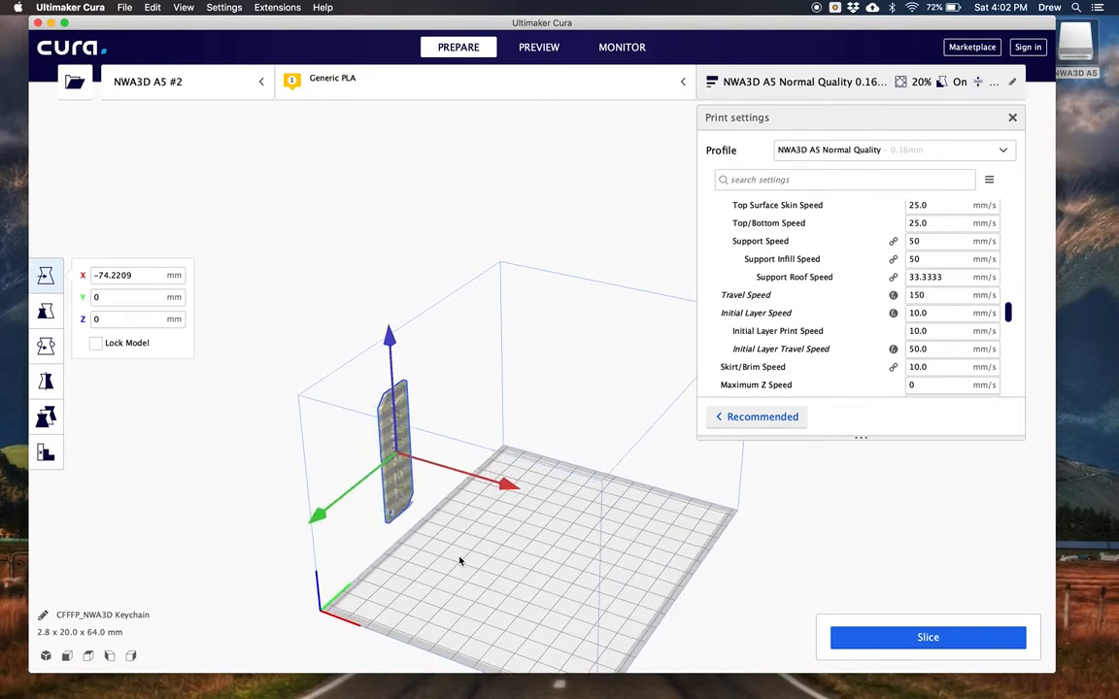
mouse_move(515, 541)
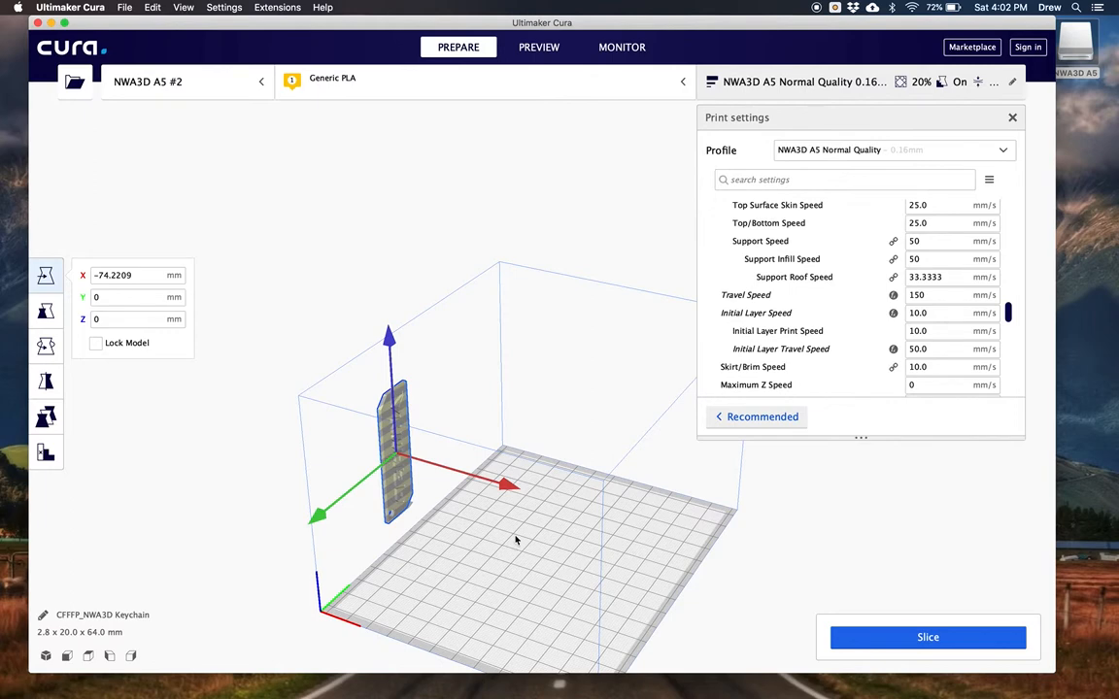
drag(503, 483, 534, 502)
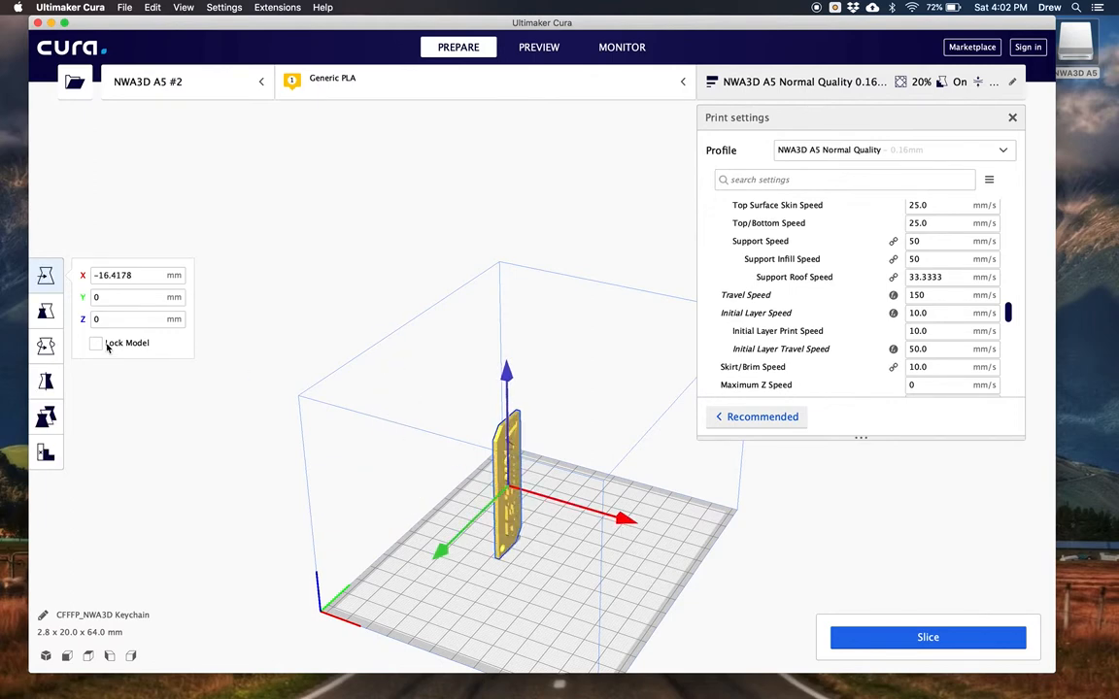
mouse_move(46, 312)
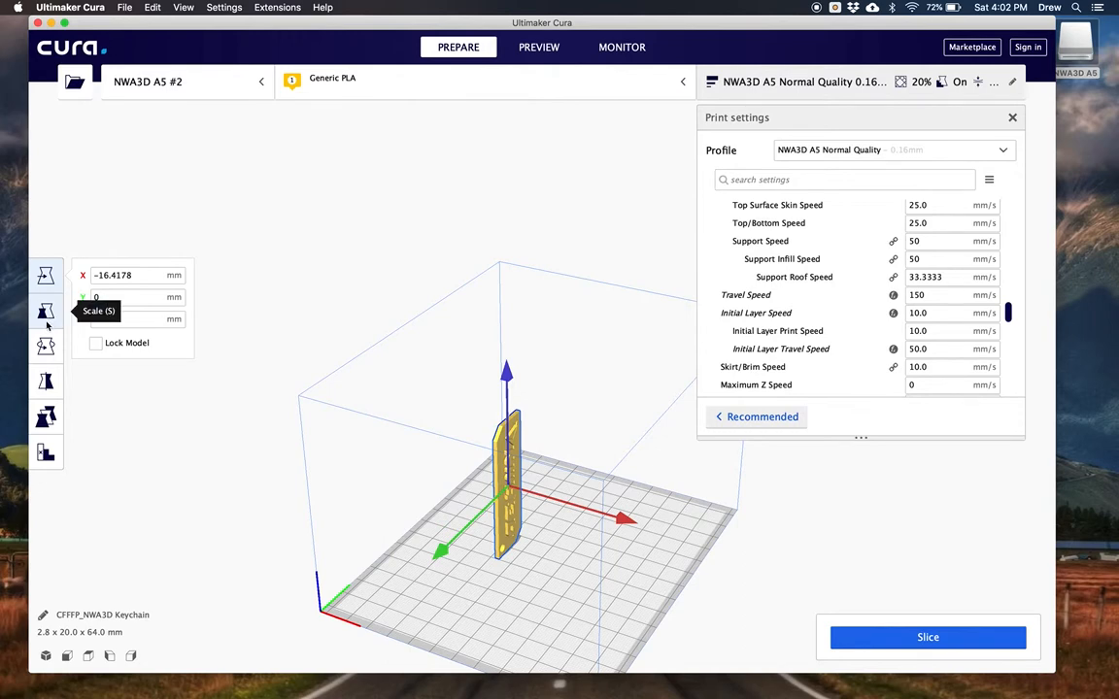
Scale the keychain to 50%, then reset it to 100% at 2.8 × 20 × 64 mm.
click(46, 311)
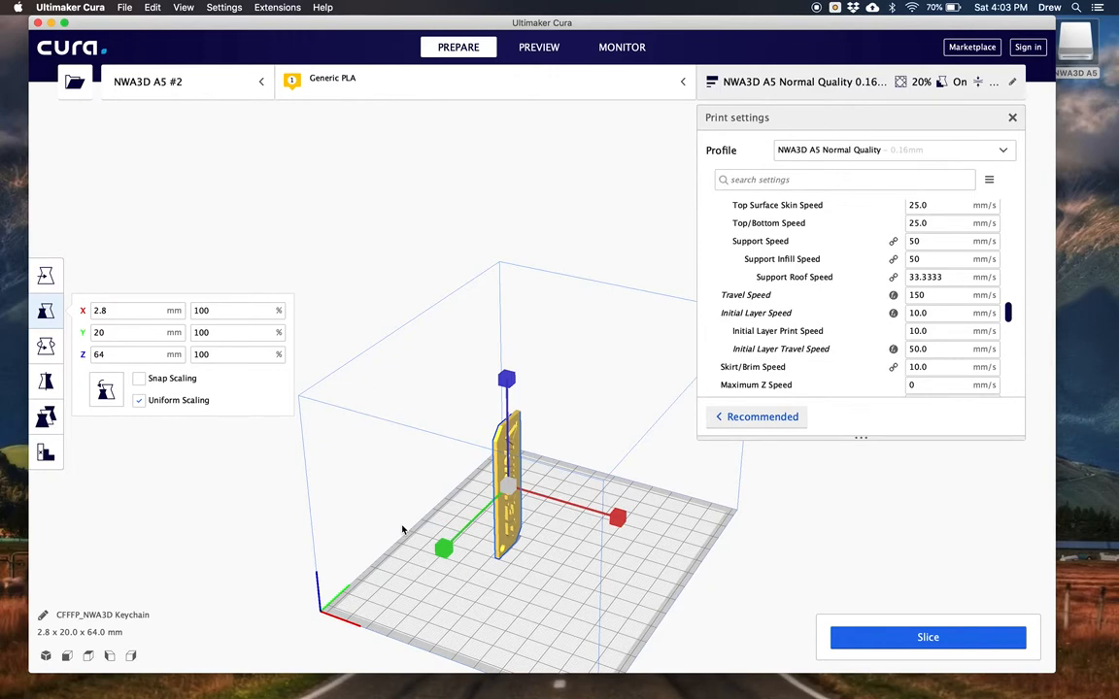
click(238, 310)
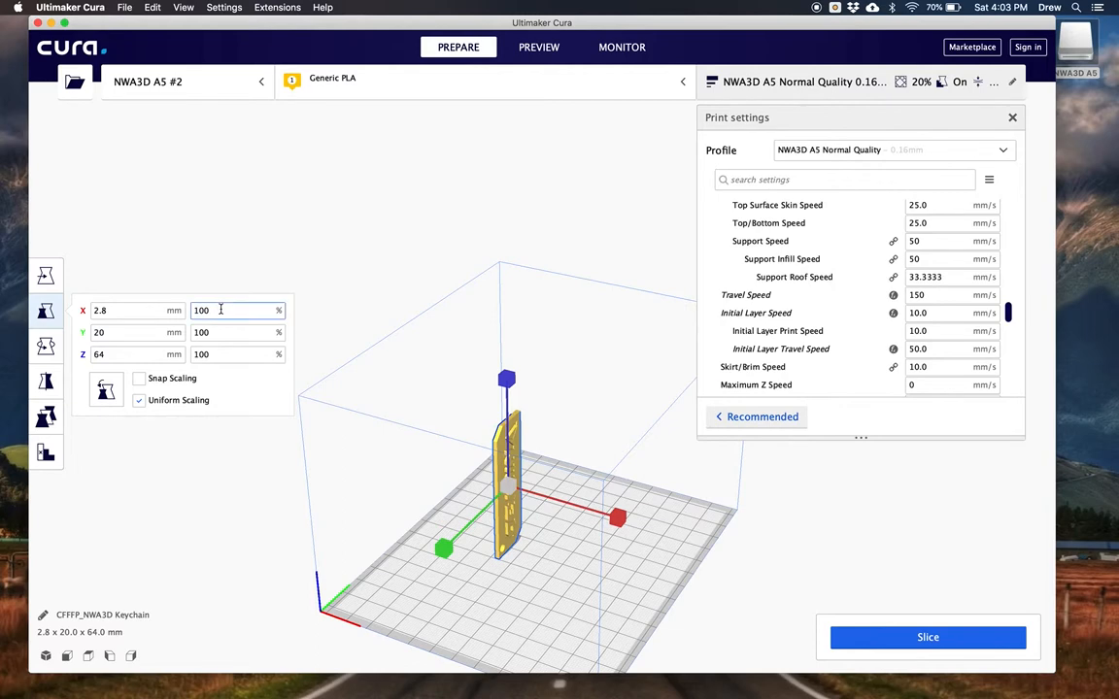
double_click(201, 310)
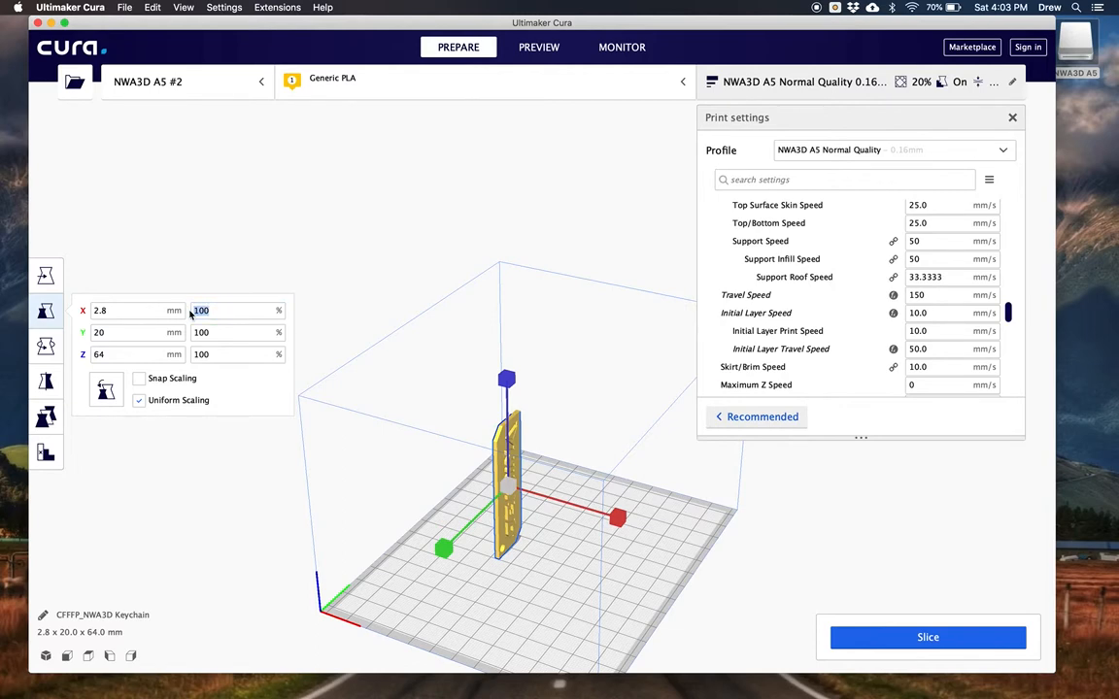
text(50)
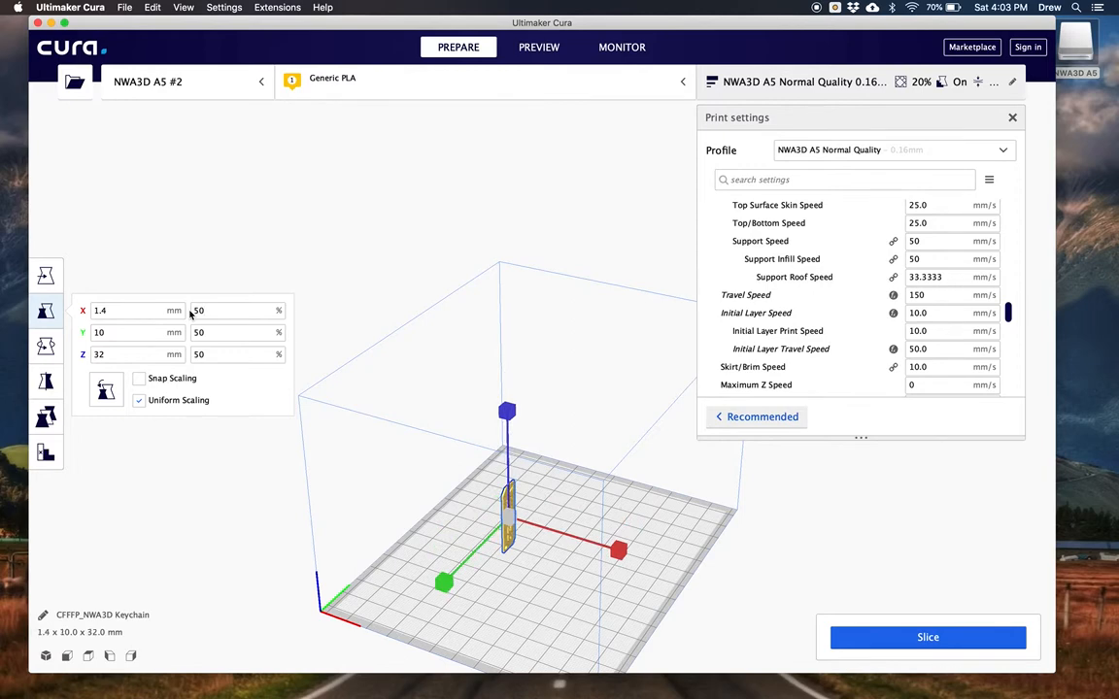
click(237, 310)
text(100)
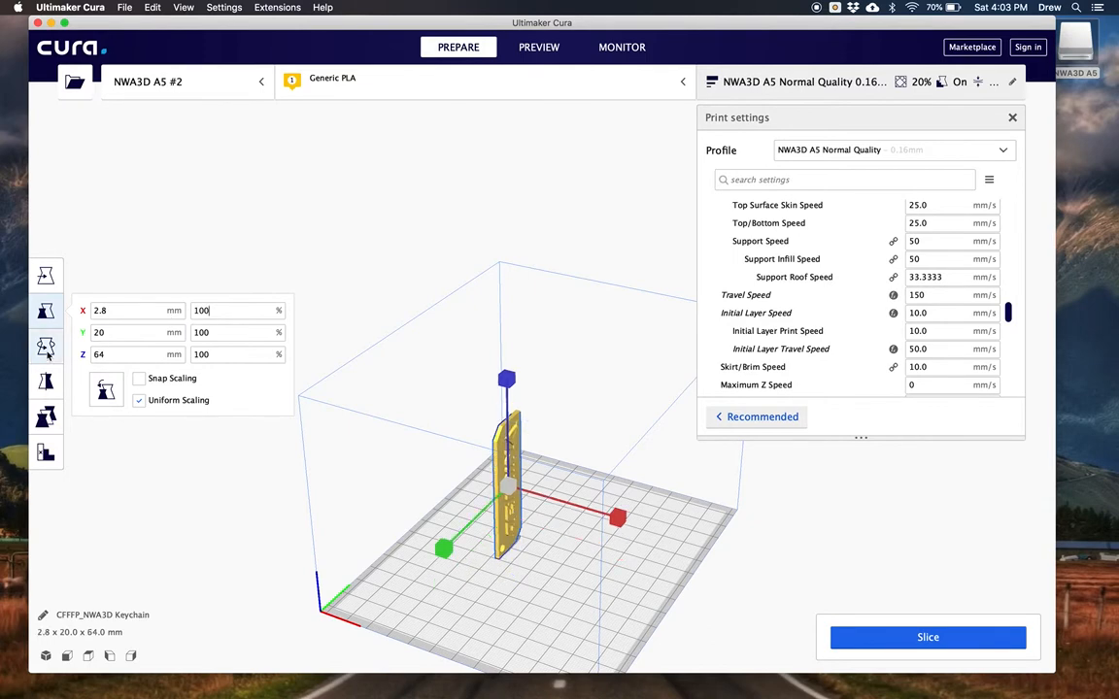
Use the Rotate tool's Lay Flat so the keychain lies flat, measuring 64 × 20 × 2.8 mm.
click(45, 347)
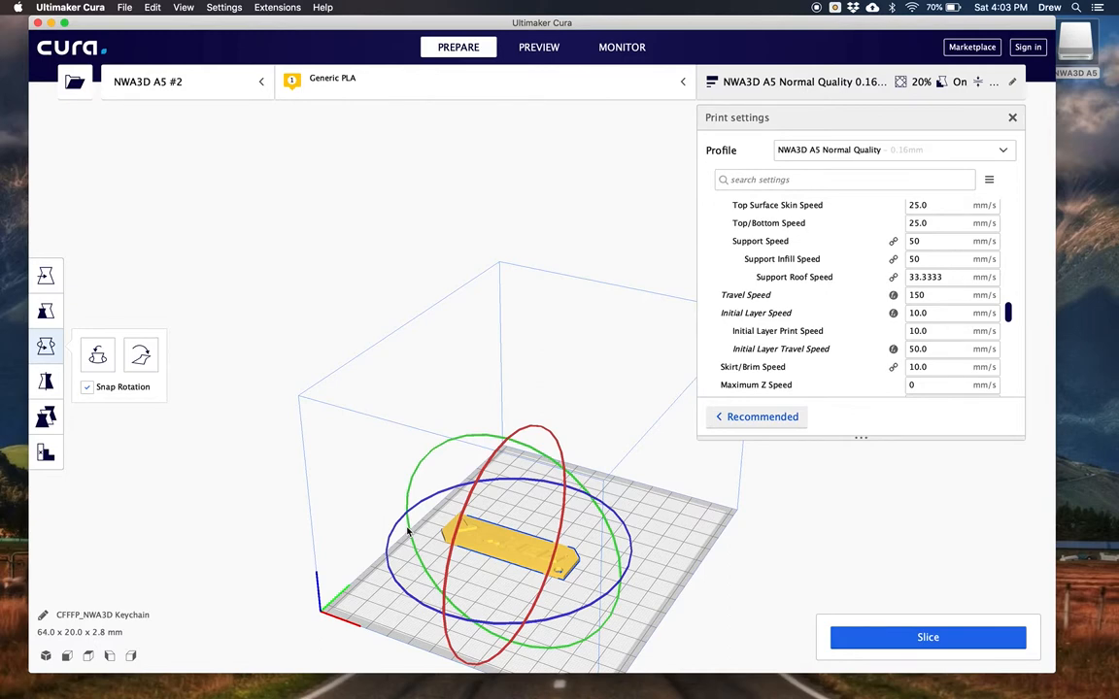
mouse_move(299, 515)
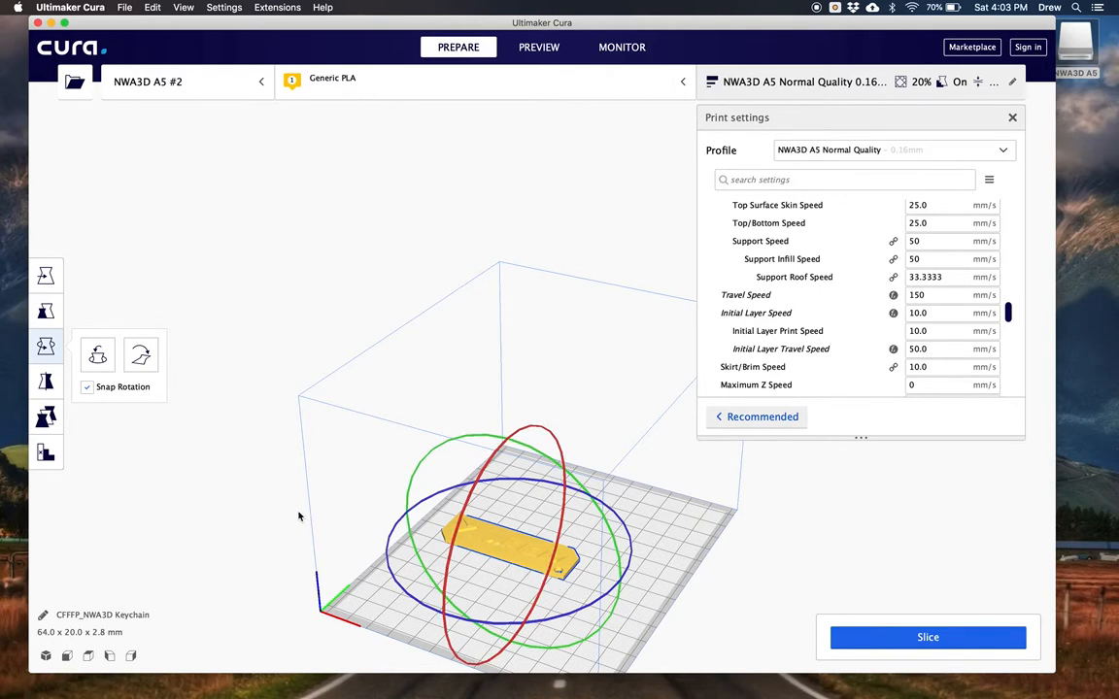
drag(299, 517, 331, 557)
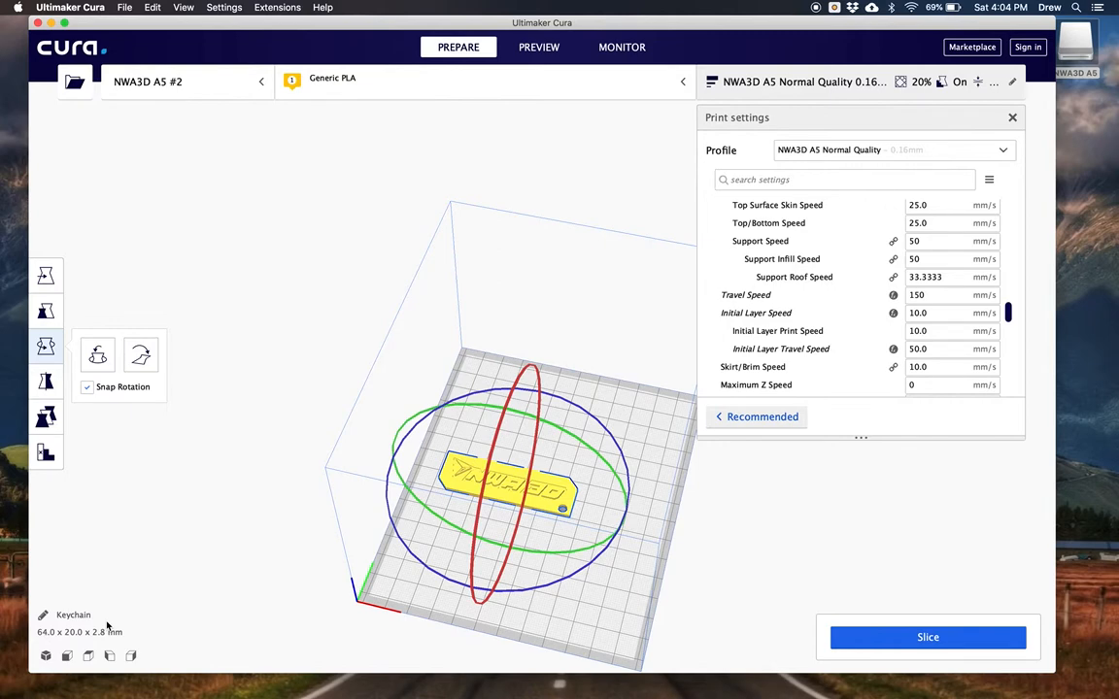
mouse_move(705, 639)
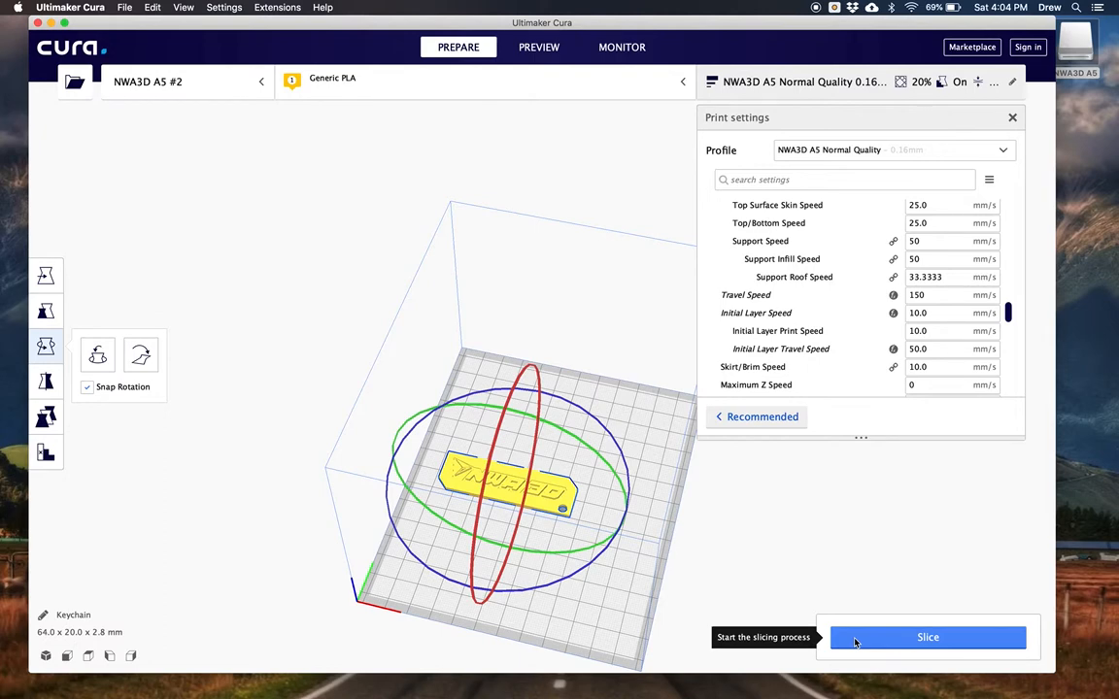
Slice the keychain, yielding a 29-minute print using 3 g (0.88 m) of filament.
click(926, 637)
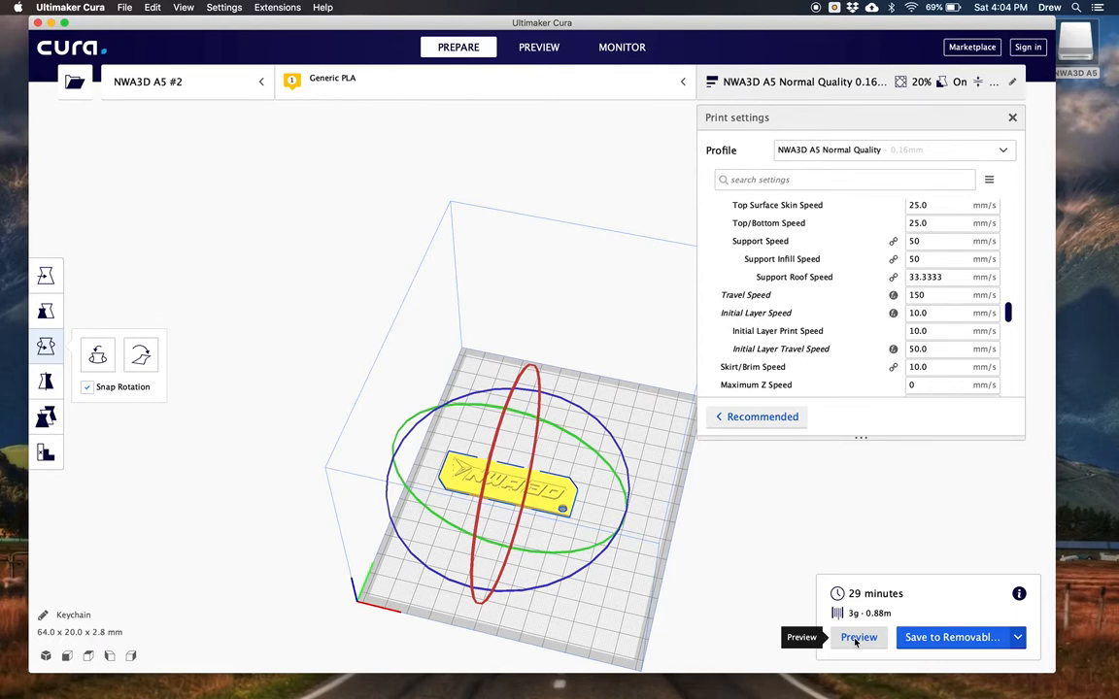
mouse_move(862, 601)
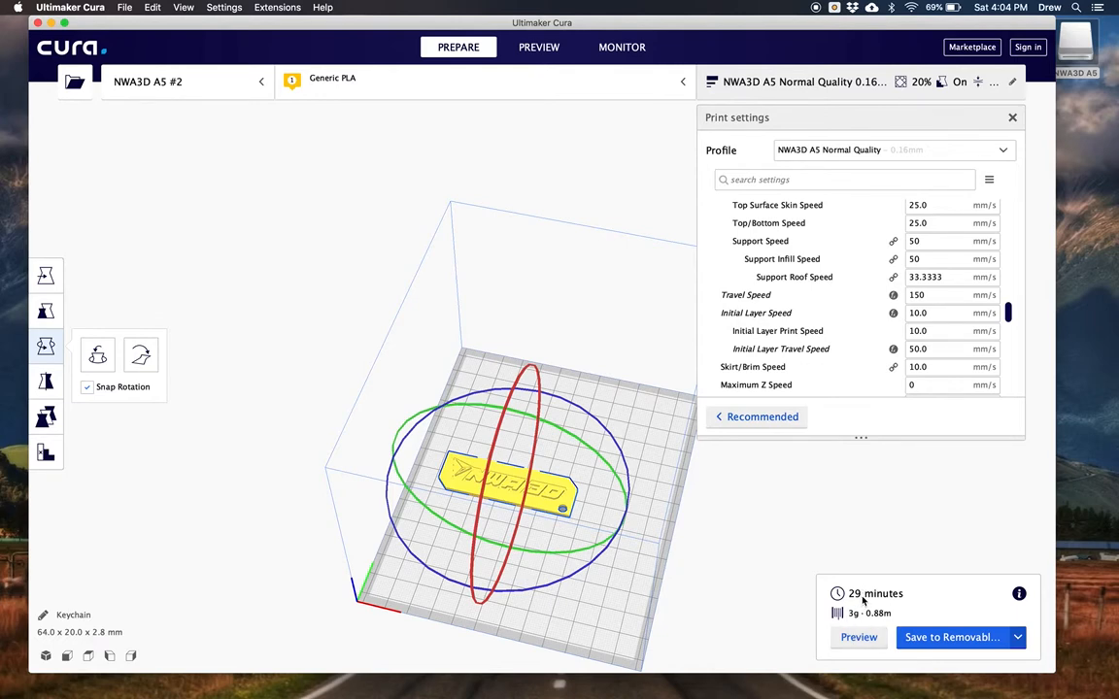
mouse_move(857, 620)
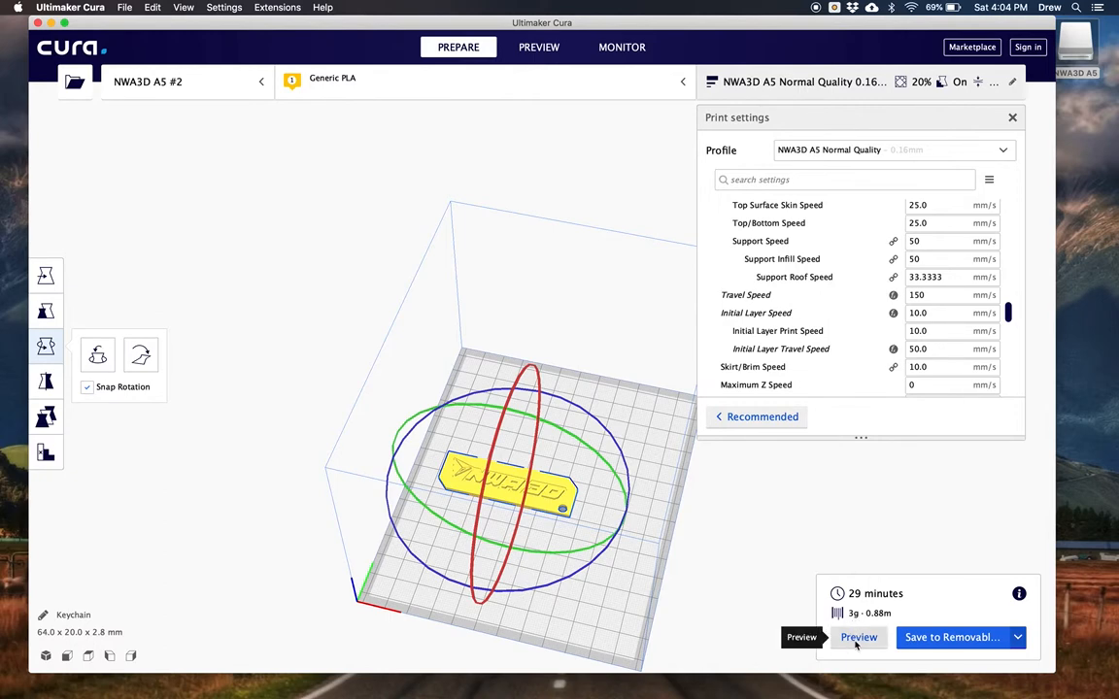
Preview the sliced keychain and step the layer slider down to layer 1 before playing the simulation.
click(858, 637)
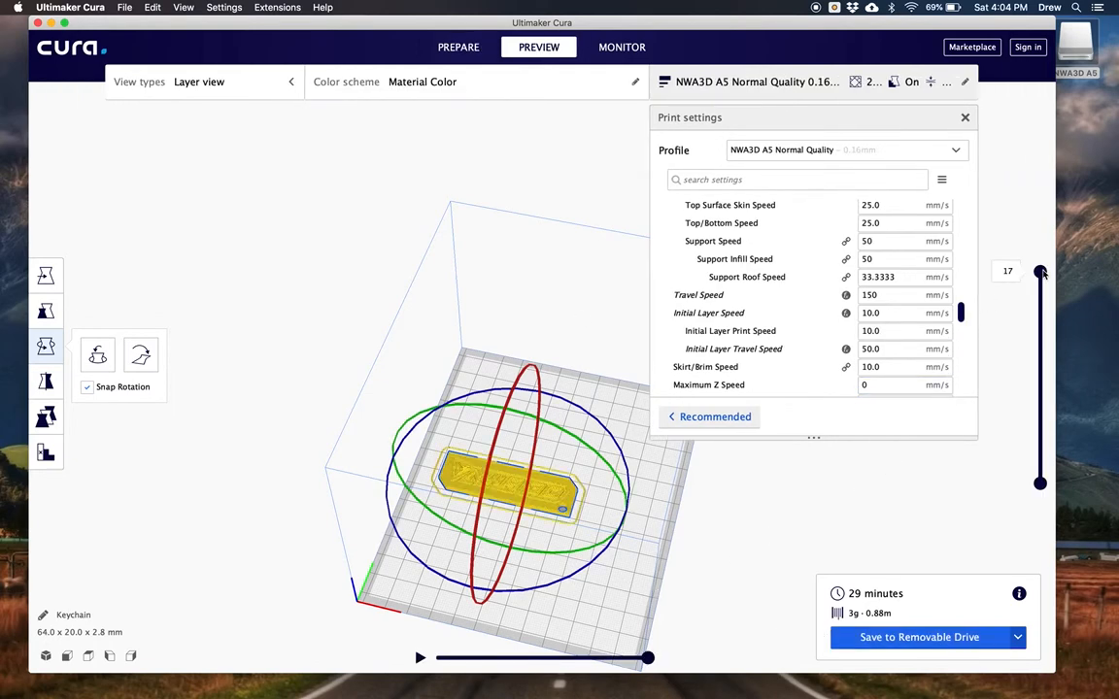
drag(1040, 272, 1040, 333)
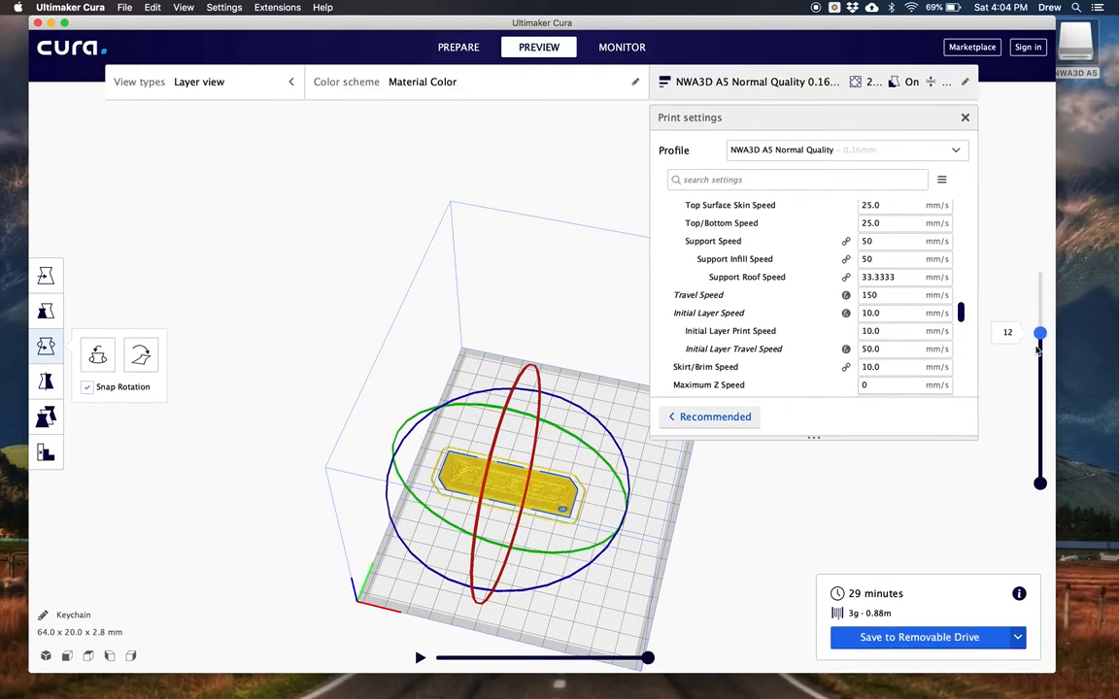
drag(1040, 332, 1041, 483)
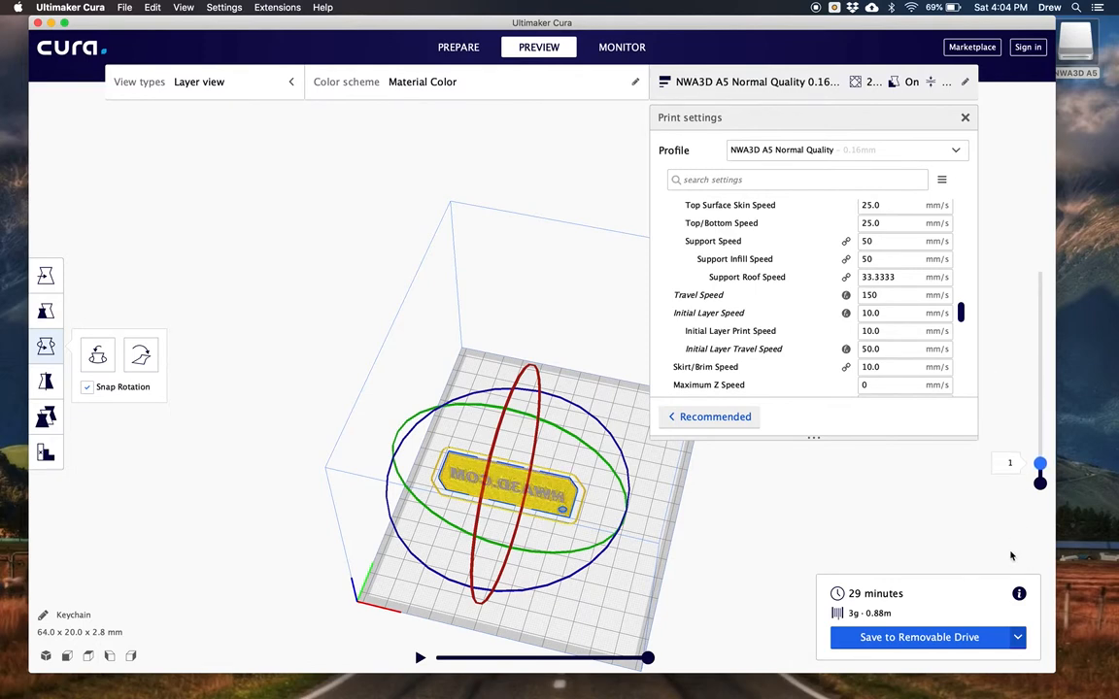
drag(1040, 480, 1040, 353)
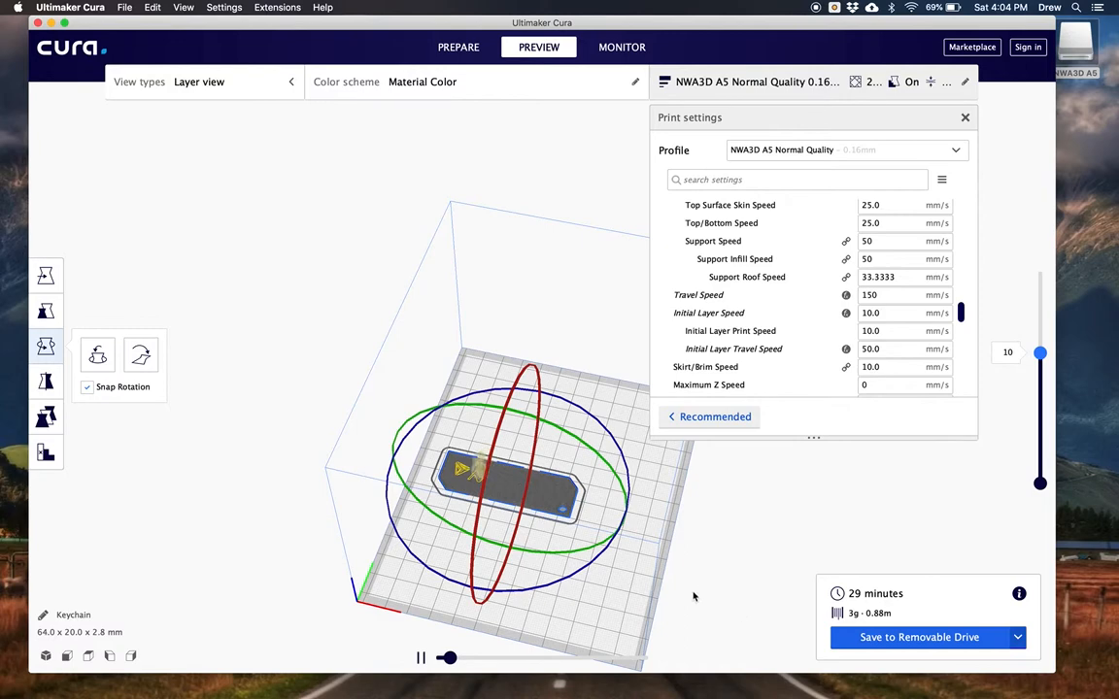
mouse_move(741, 593)
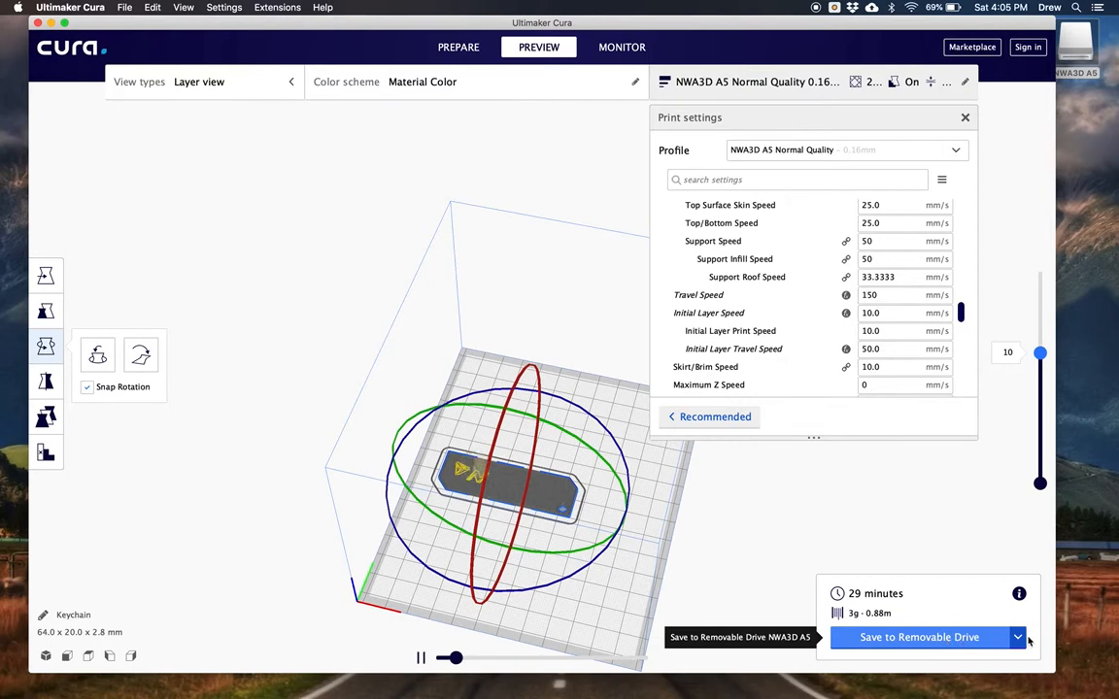
Save Keychain.gcode to the NWA3D A5 removable drive and eject the drive.
click(1017, 638)
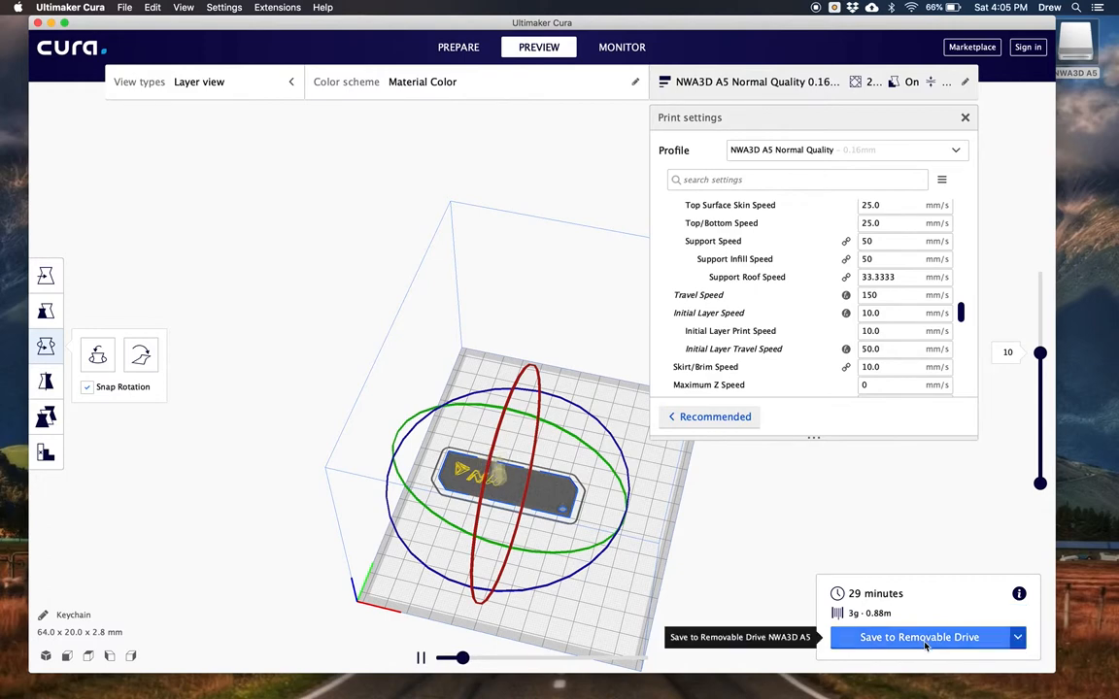
click(919, 637)
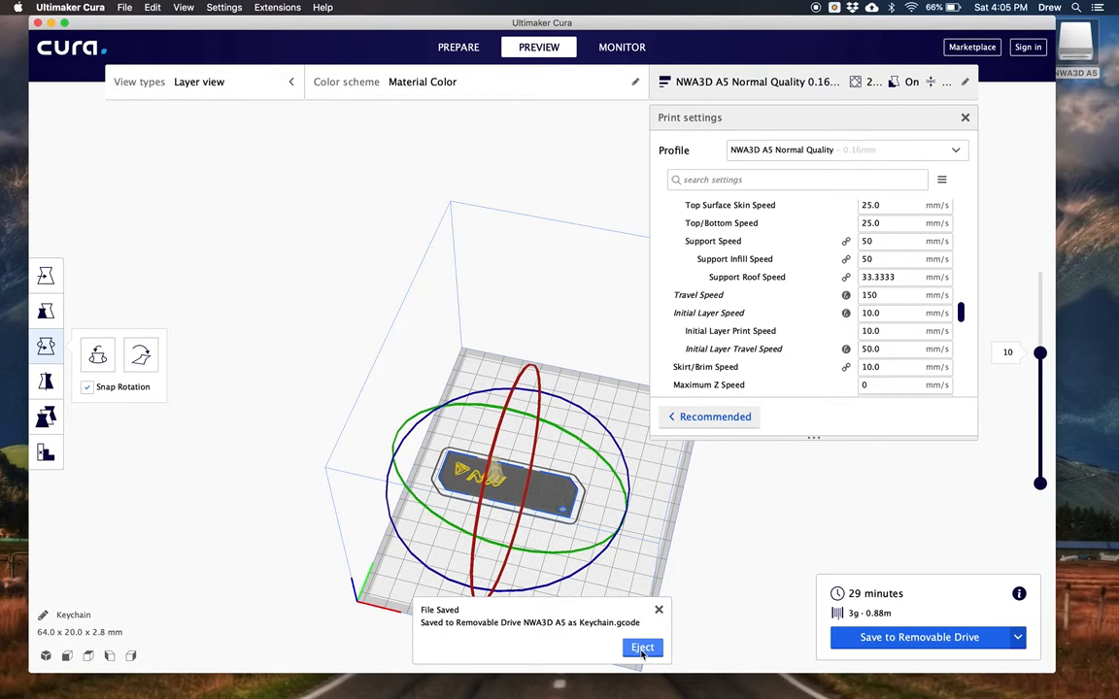
click(642, 648)
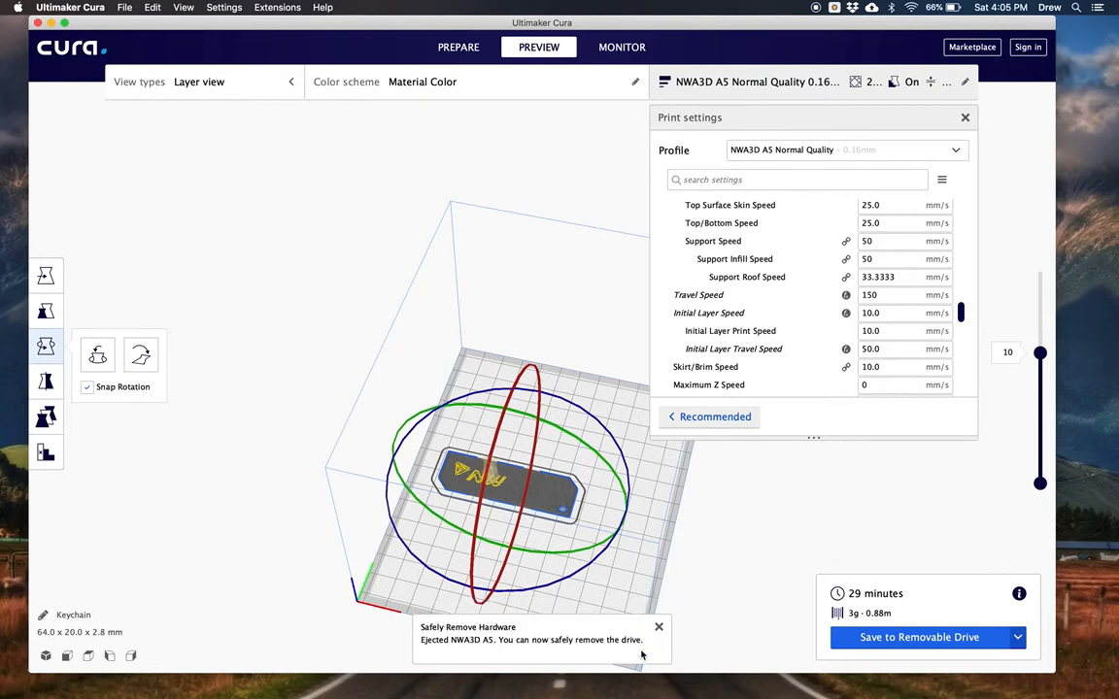